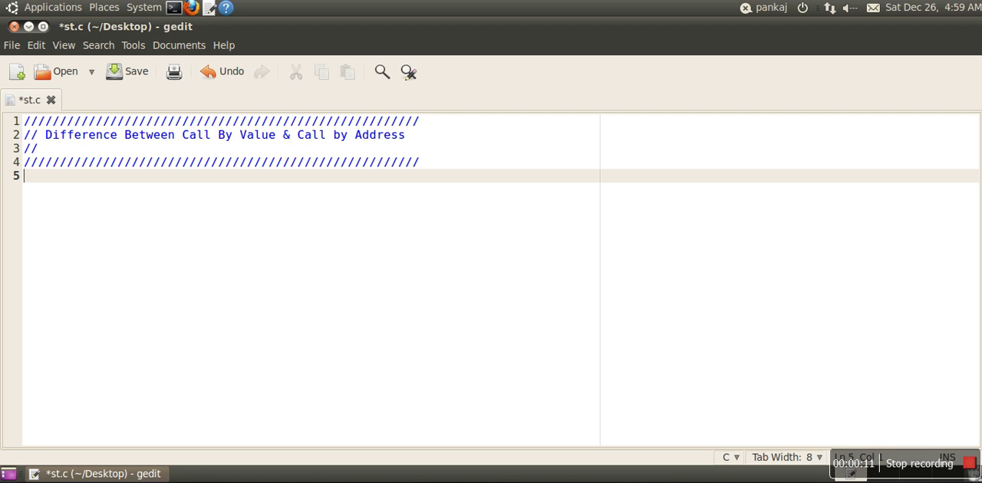
# Write the #include<stdio.h> line and a void change(int x) function whose body sets x=30.
pyautogui.write('#')
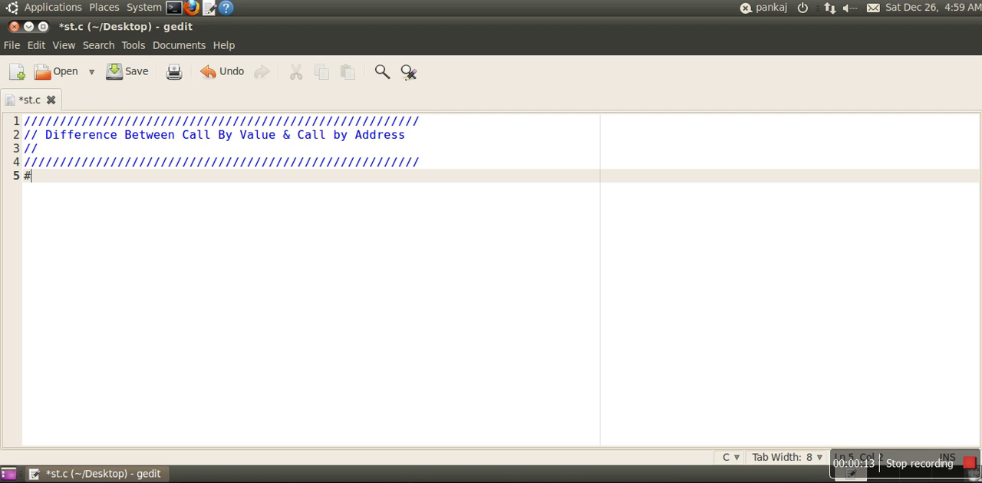
pyautogui.write('include<stdio.h>')
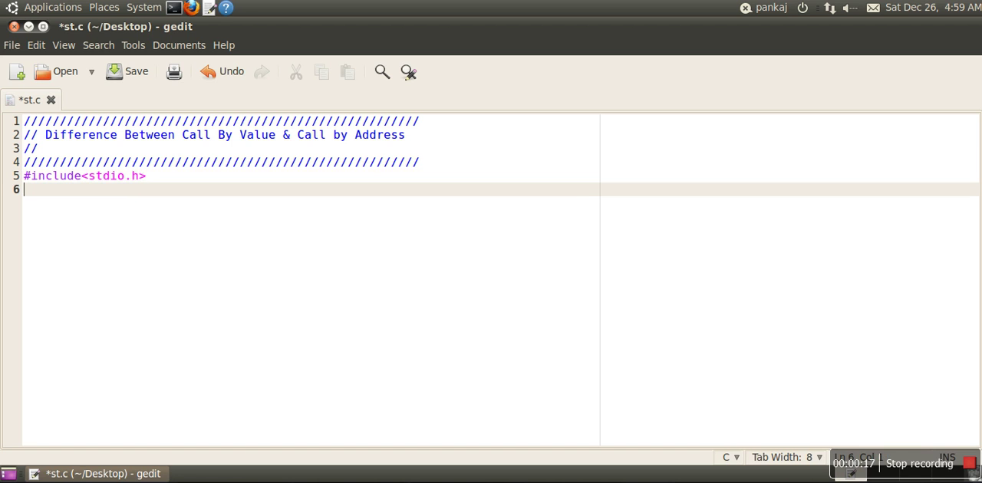
pyautogui.write('void cha')
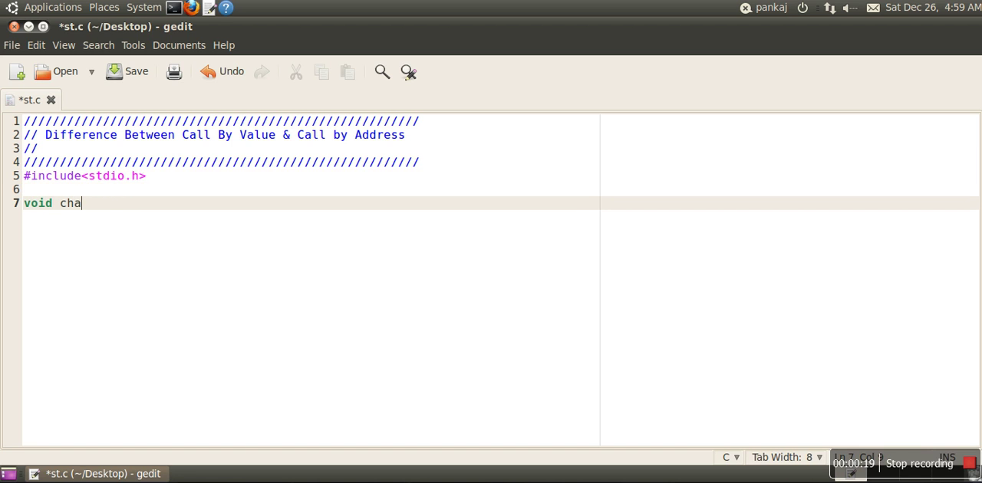
pyautogui.write('nge(int x')
pyautogui.write('{')
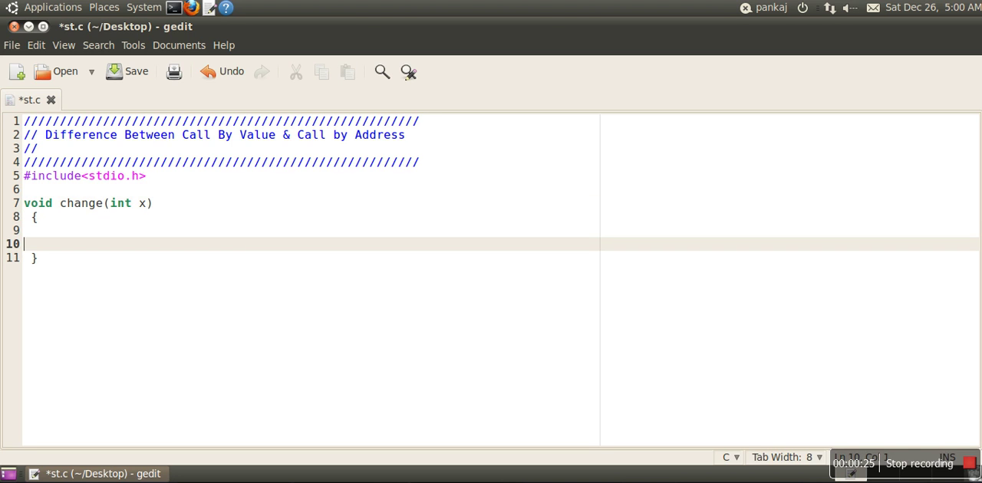
pyautogui.press('Up')
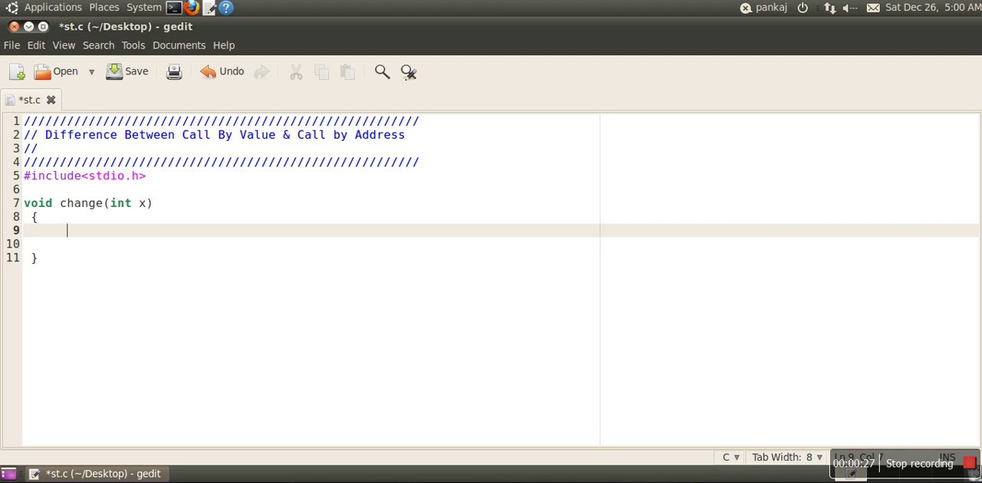
pyautogui.write('x=30')
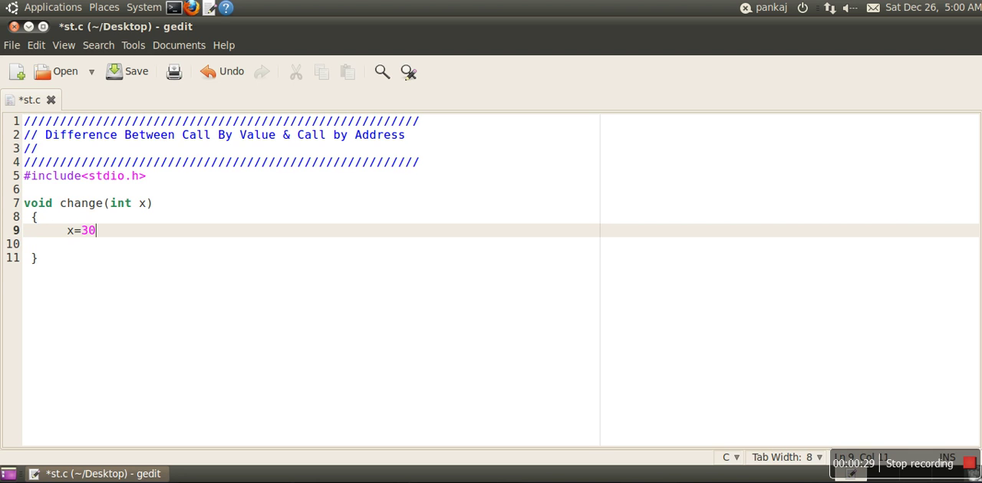
pyautogui.write(';')
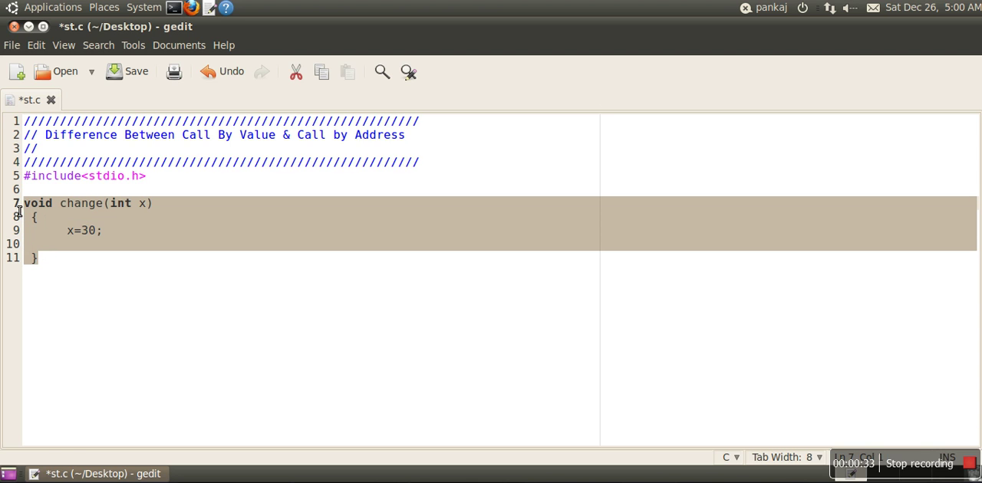
pyautogui.moveTo(74, 217)
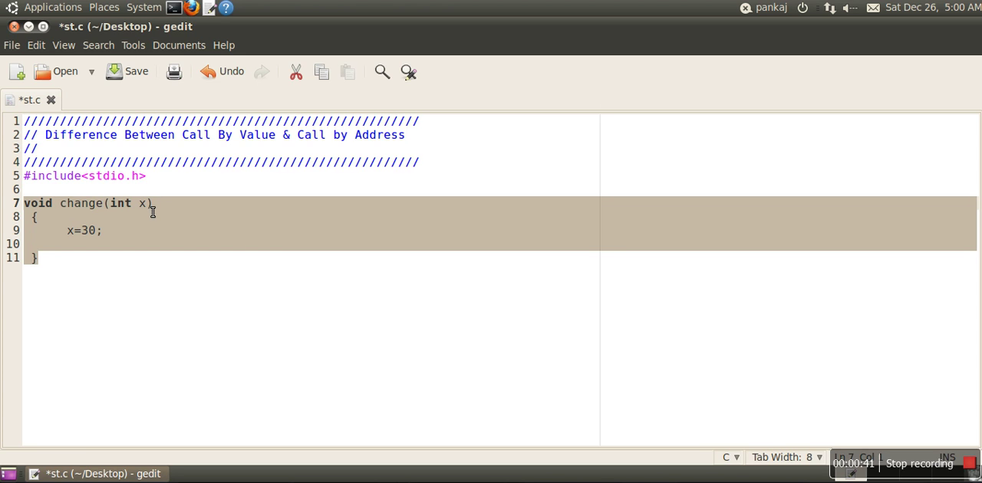
pyautogui.moveTo(136, 219)
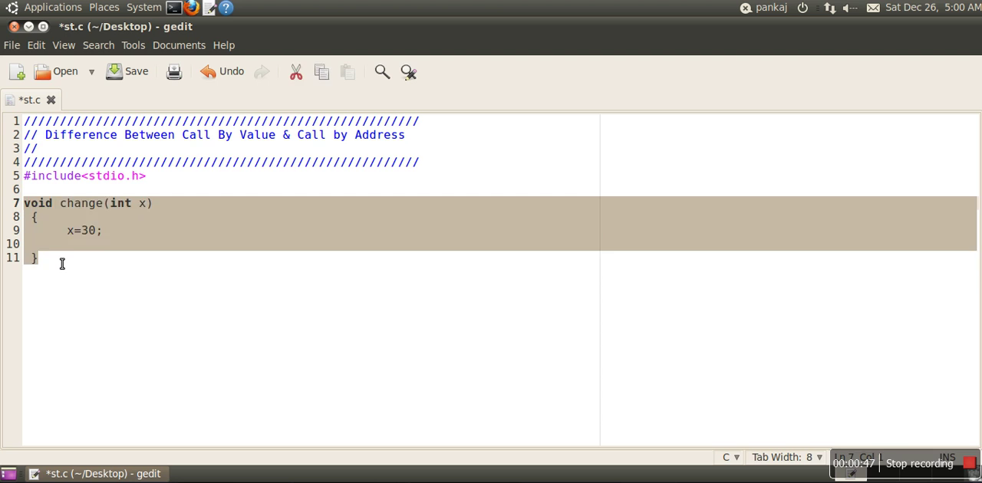
# Add void main() below change and declare int a=120 inside it.
pyautogui.press('Return')
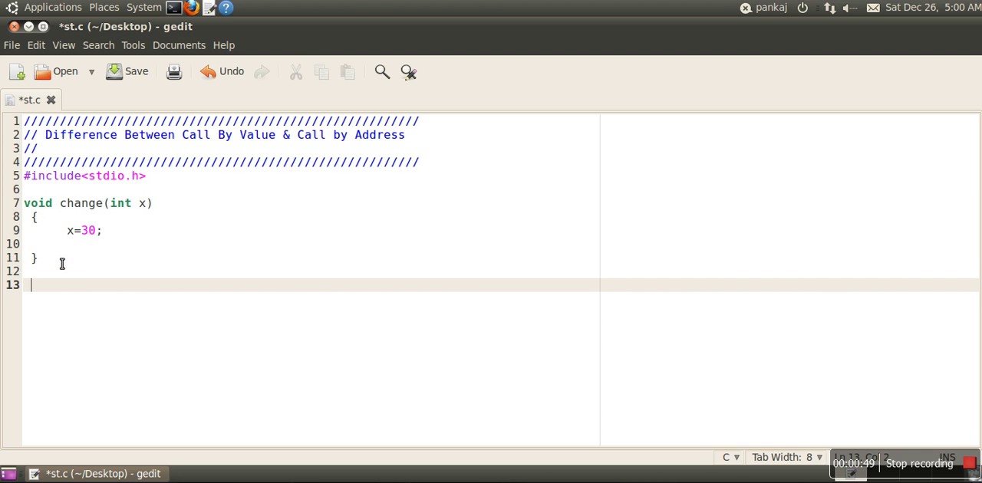
pyautogui.write('void main()')
pyautogui.write('{')
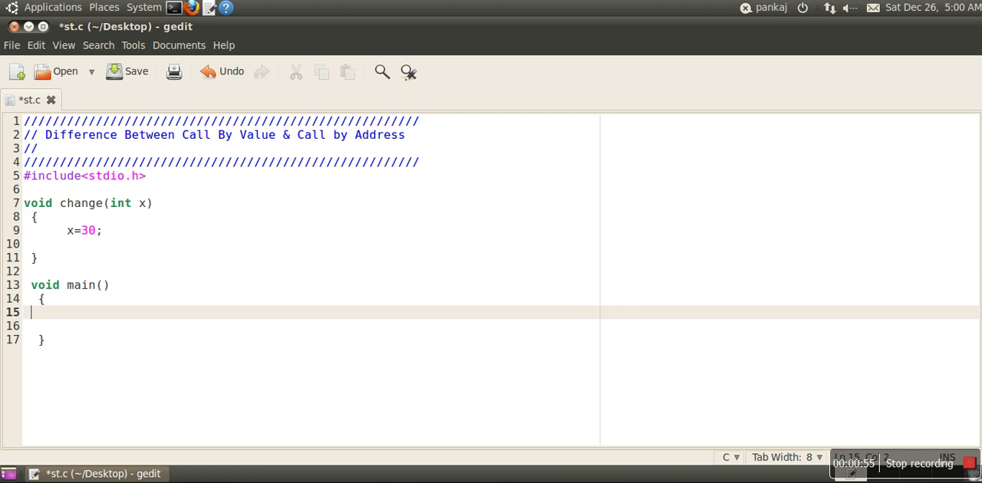
pyautogui.write('int')
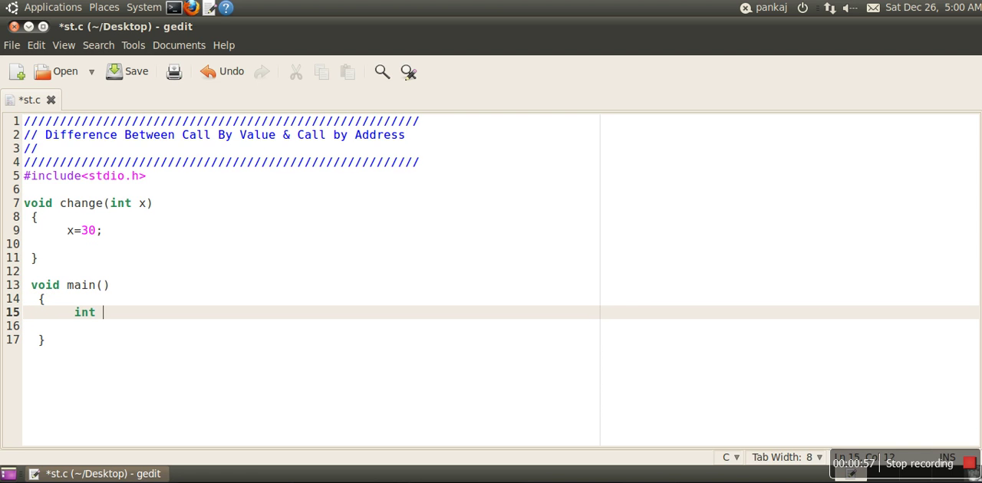
pyautogui.write('a=')
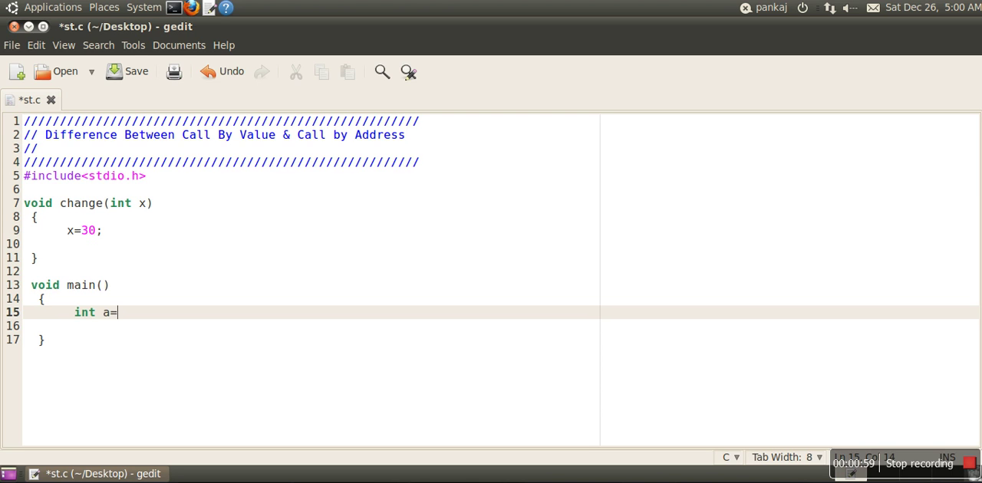
pyautogui.write('120;')
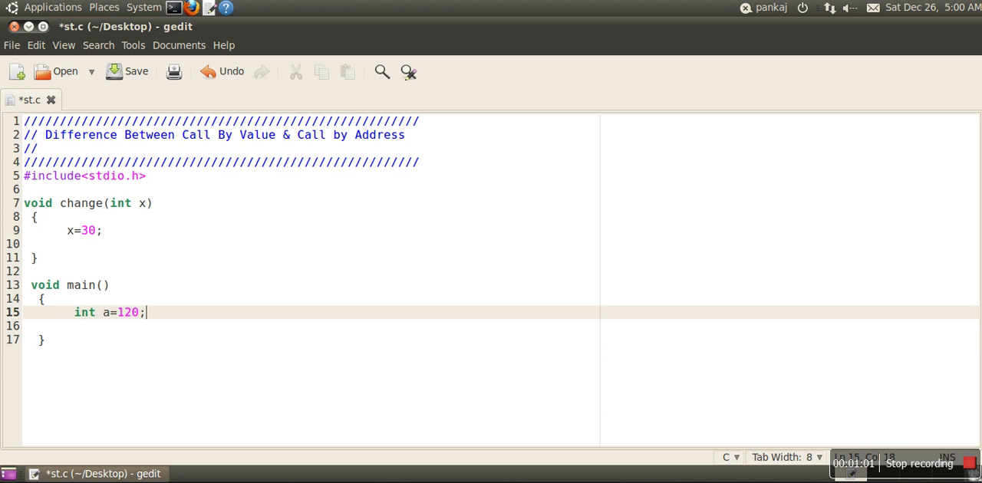
# Print a with printf("Before Calling Function:%d",a);.
pyautogui.write('pr')
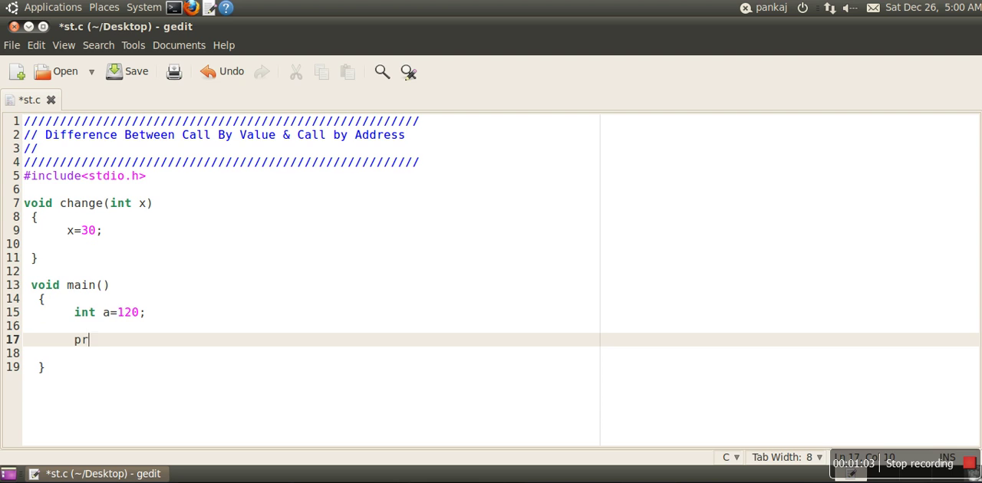
pyautogui.write('intf("')
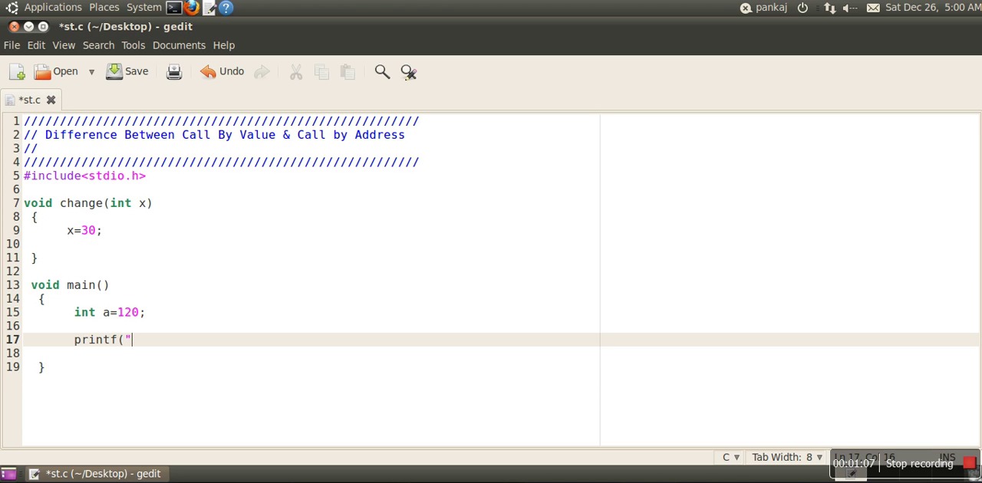
pyautogui.write('Before')
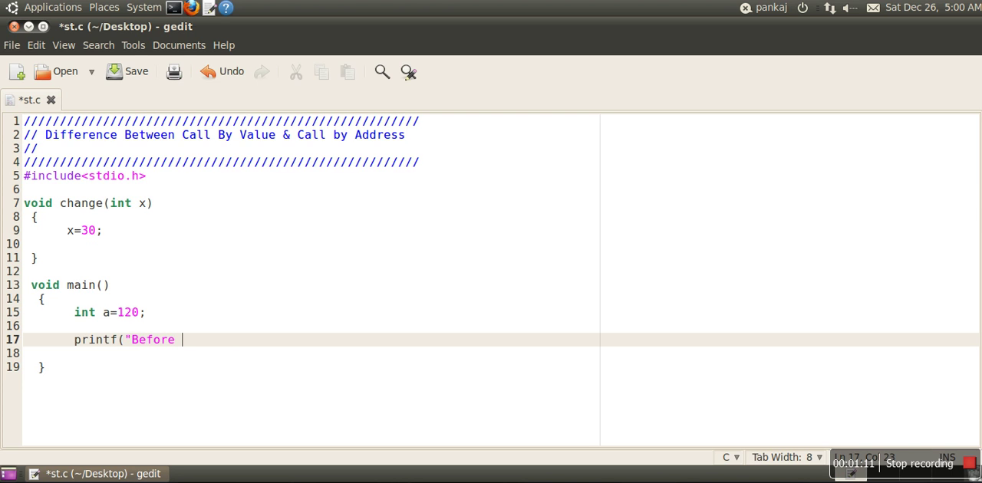
pyautogui.write('Calling F')
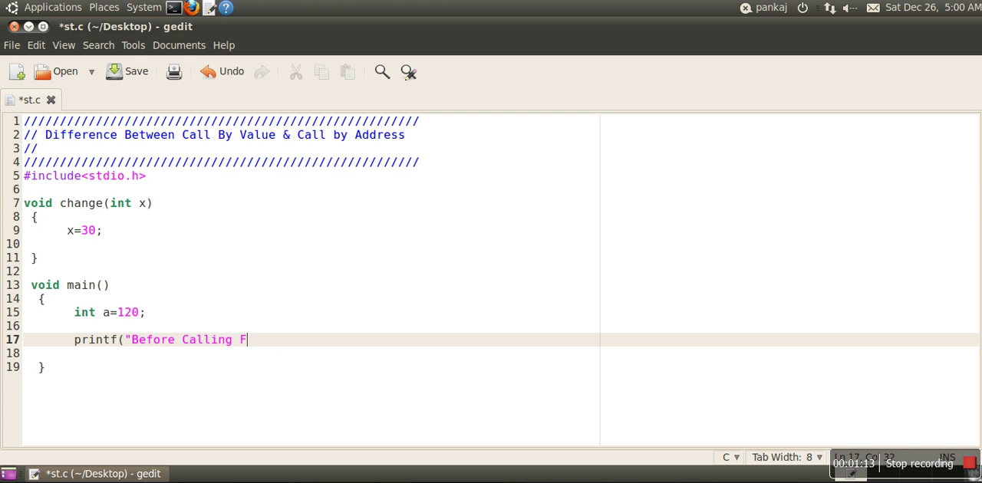
pyautogui.write('unction:')
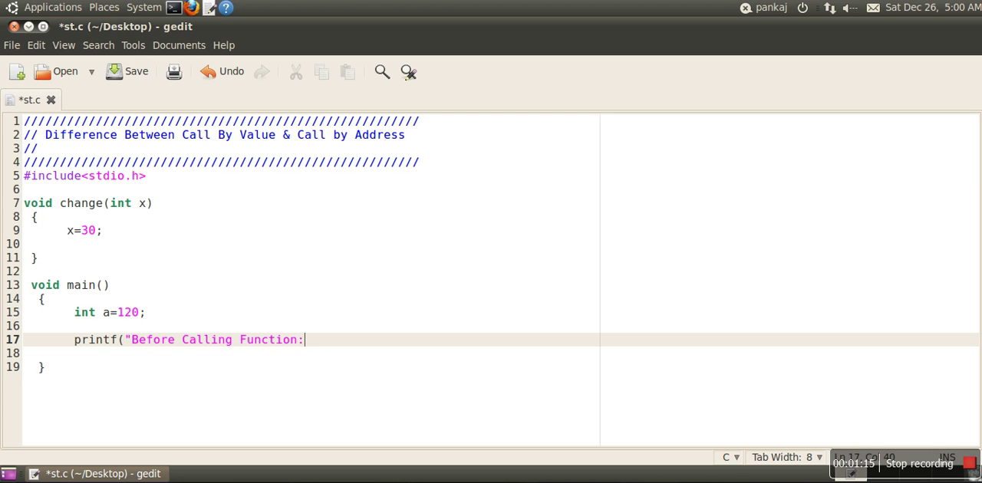
pyautogui.write('%d"')
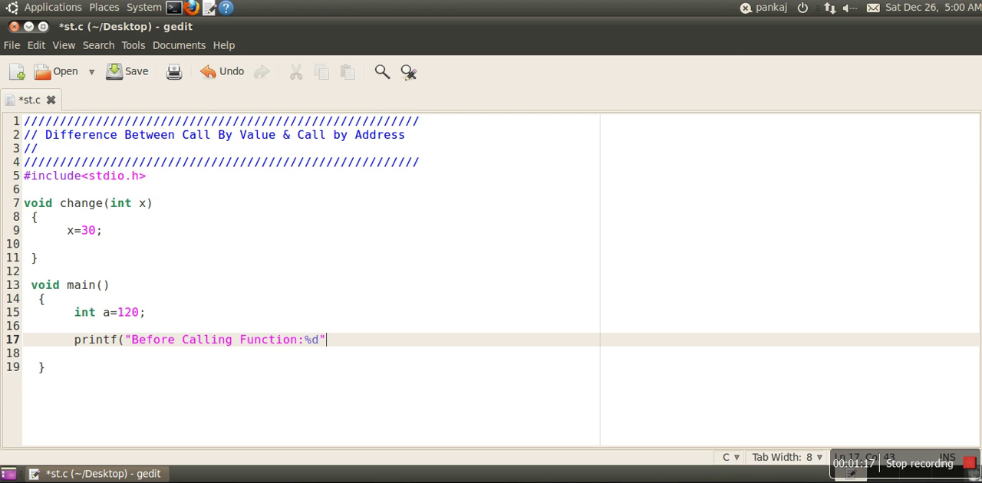
pyautogui.write(',a);')
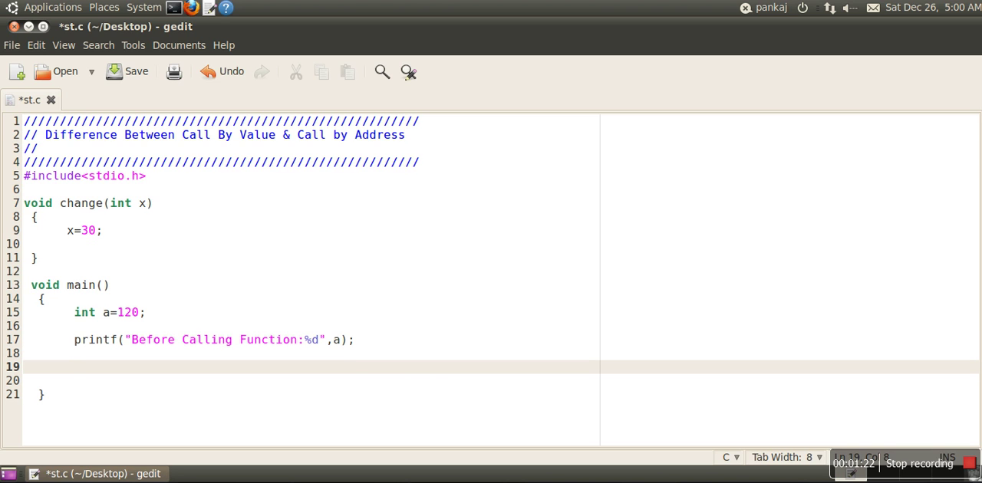
# Call change(a) in main, then print a with printf("After Calling Function:%d",a);.
pyautogui.write('change')
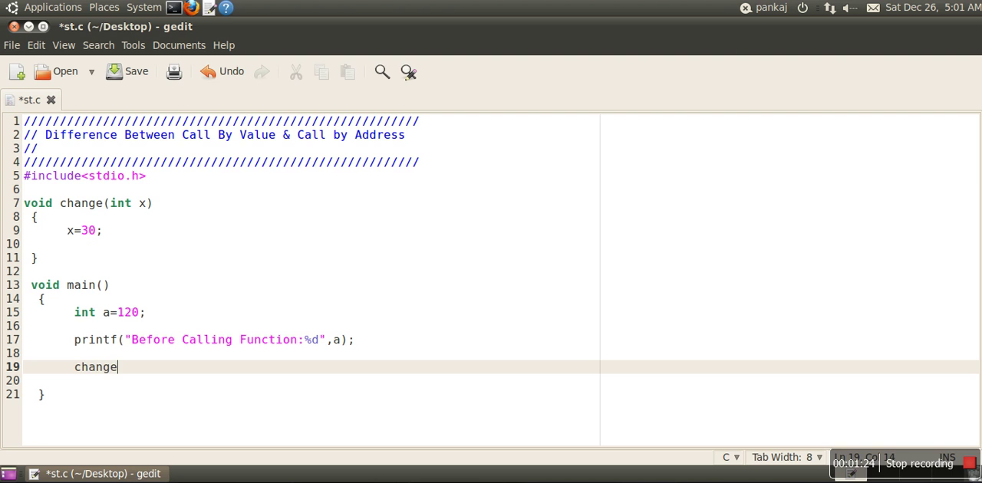
pyautogui.write('(z')
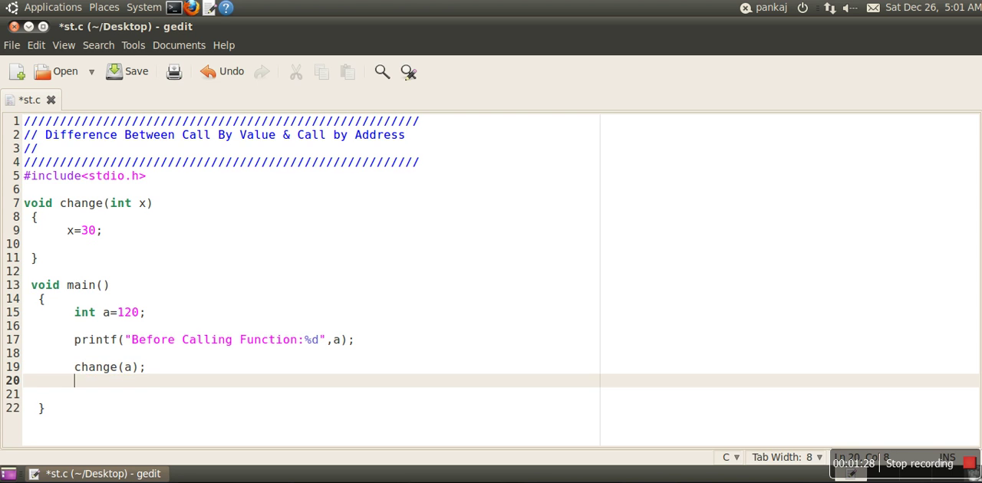
pyautogui.write('printf("')
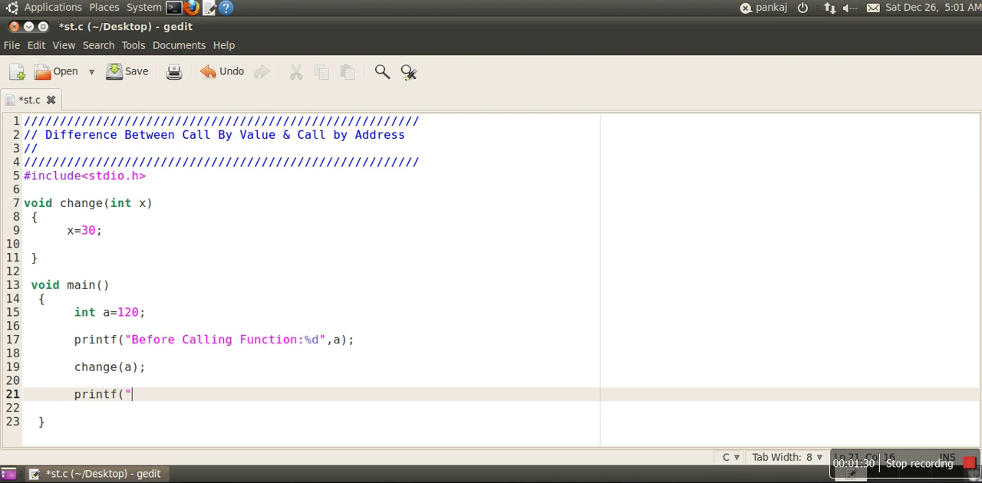
pyautogui.write('After C')
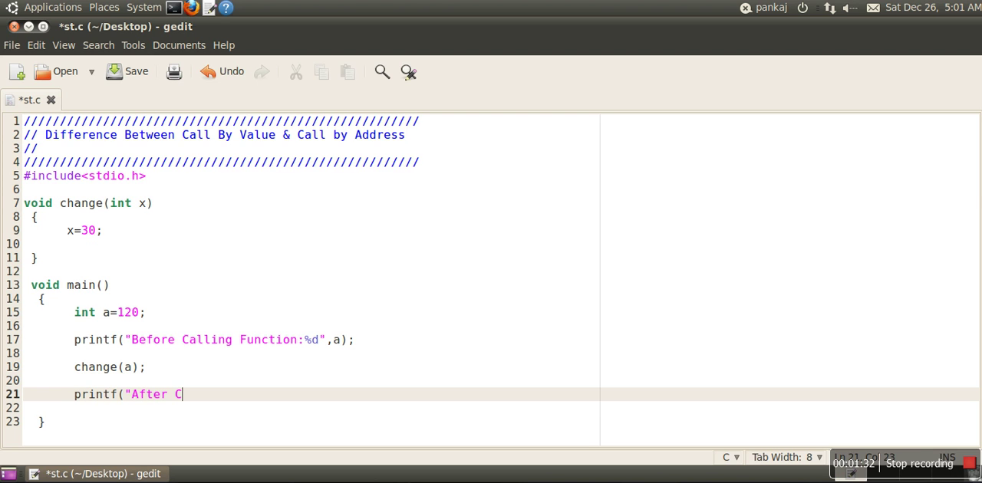
pyautogui.write('alling Fun')
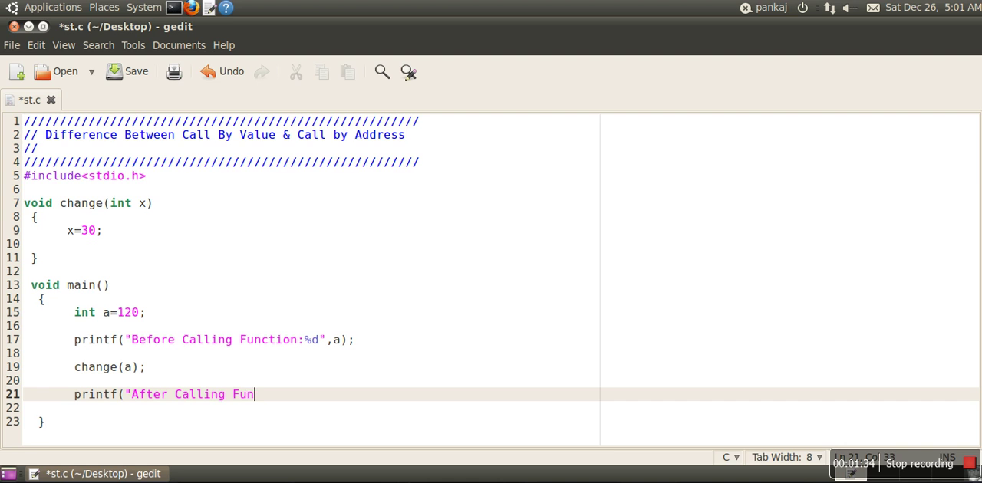
pyautogui.write('ction:')
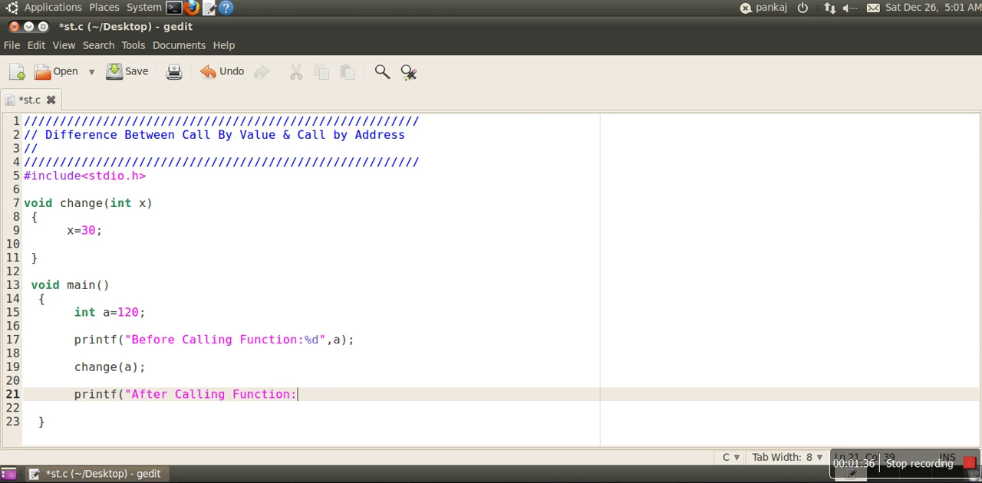
pyautogui.write('%d",a')
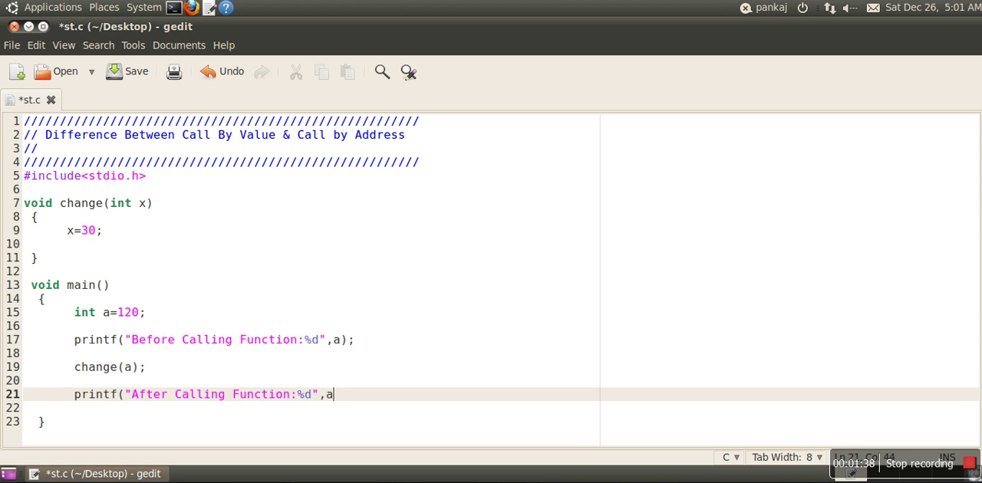
pyautogui.write(');')
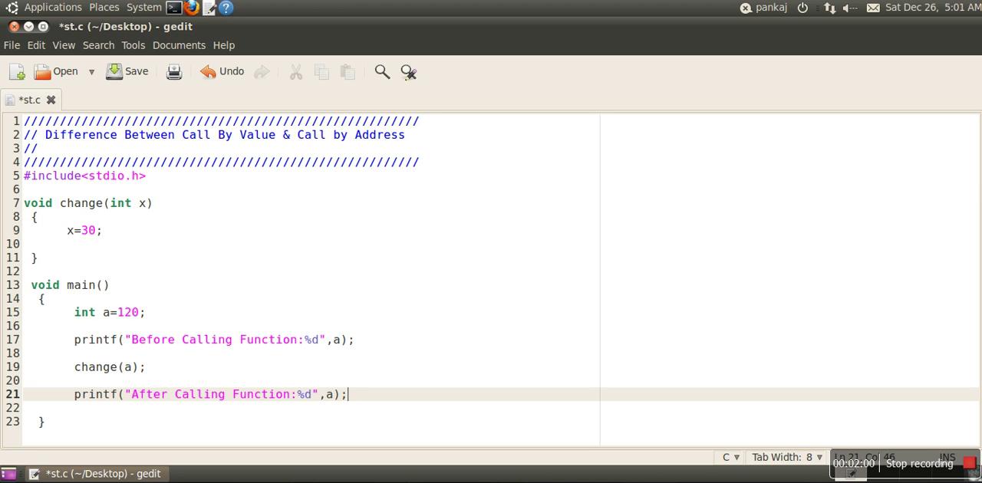
# Open a terminal, cd into Desktop, and compile st.c with gcc.
pyautogui.click(126, 72)
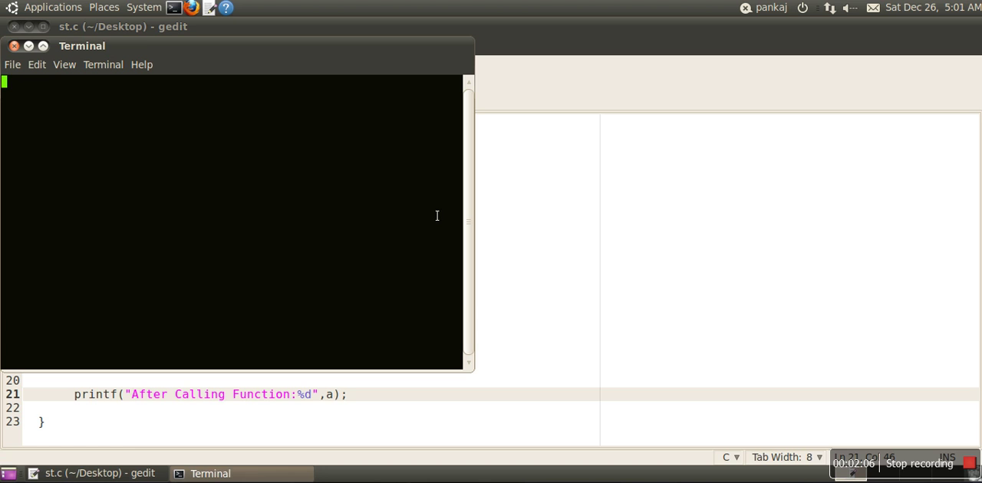
pyautogui.write('cd Desktop/')
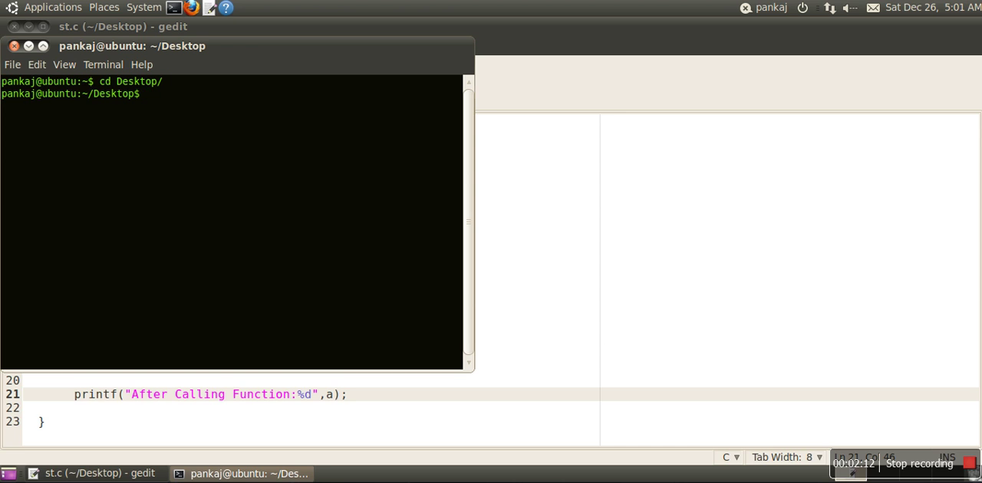
pyautogui.write('gcc st.c')
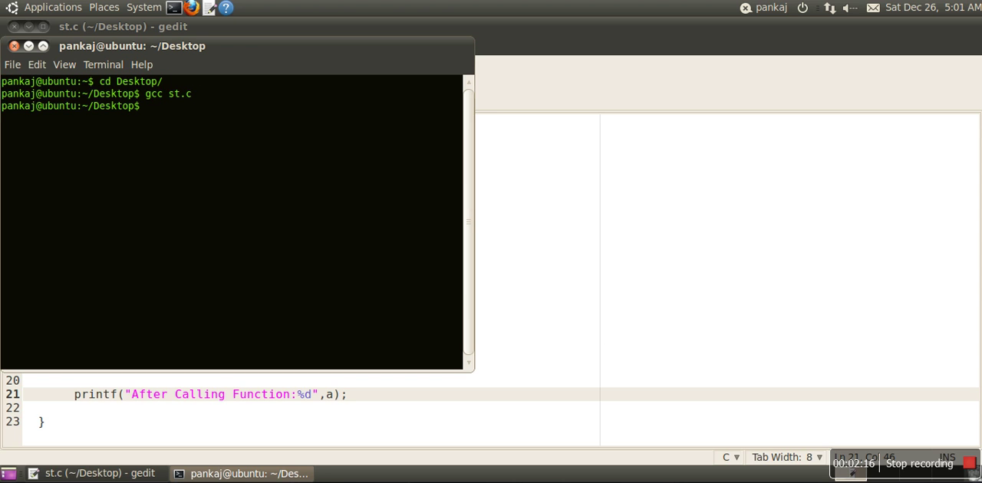
pyautogui.moveTo(257, 57)
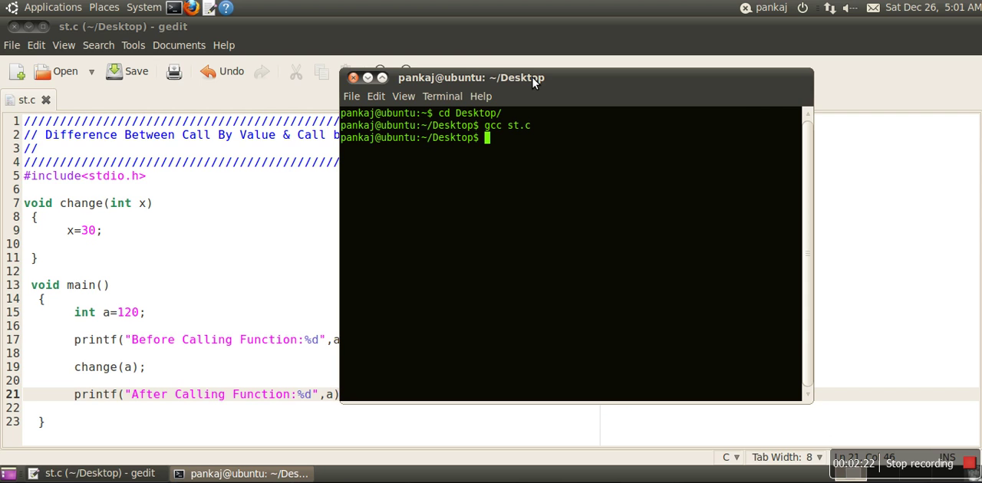
# Run ./a.out, then prefix the After Calling Function string with \n\n.
pyautogui.write('./')
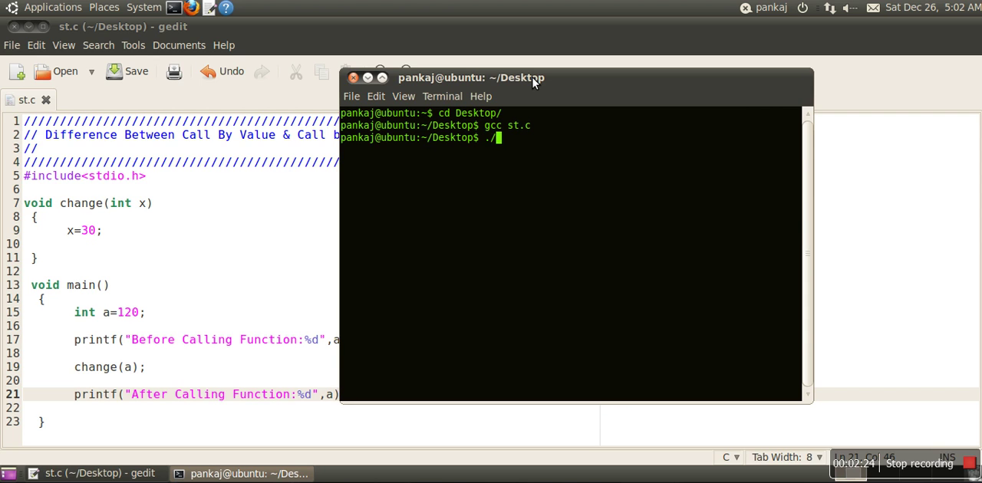
pyautogui.write('a.out')
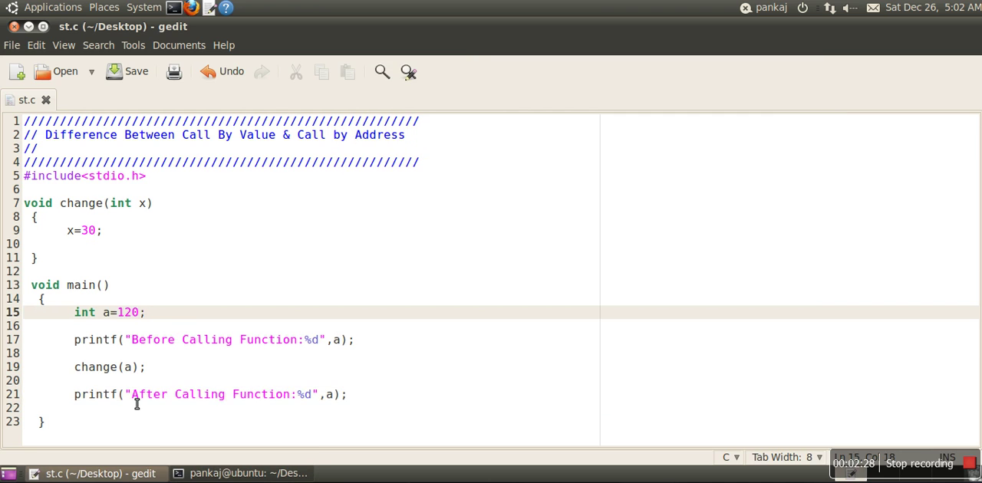
pyautogui.write('\\n\\n')
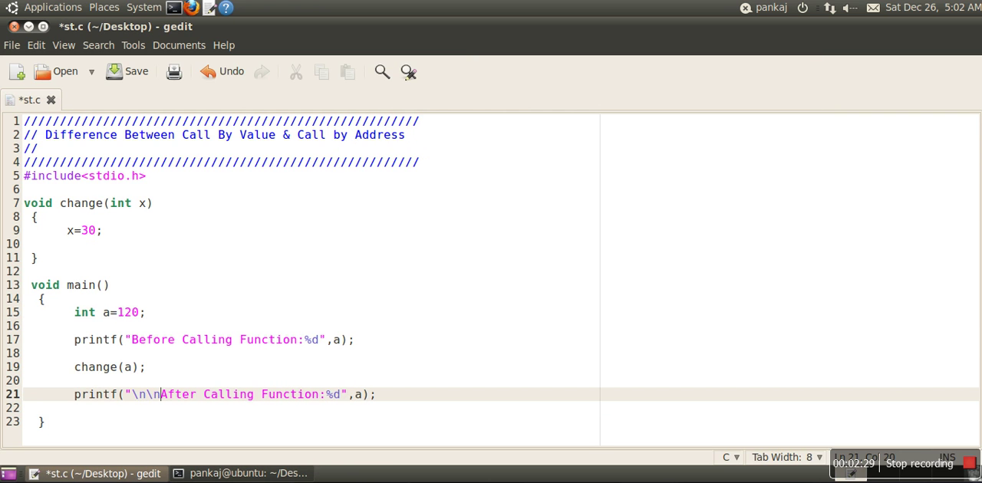
# Save the \n\n edit to st.c and rerun gcc st.c in the terminal.
pyautogui.click(127, 70)
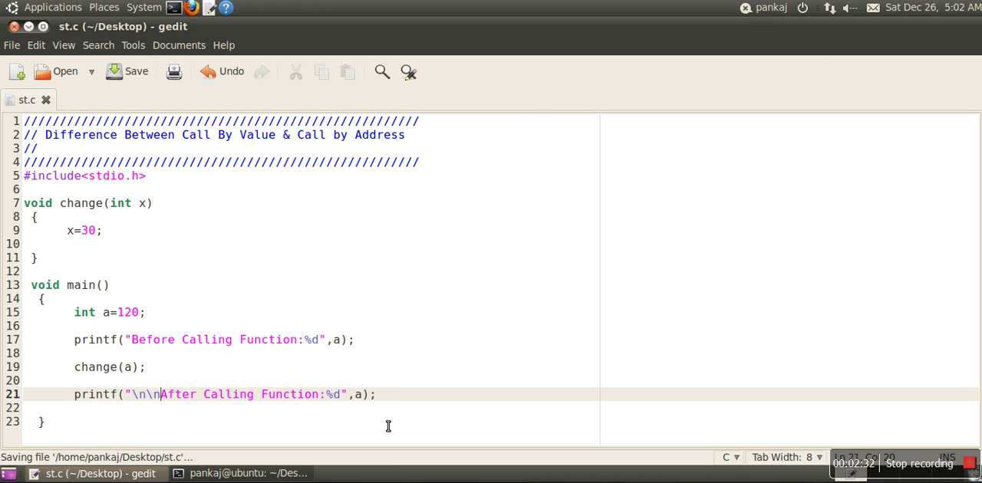
pyautogui.click(248, 473)
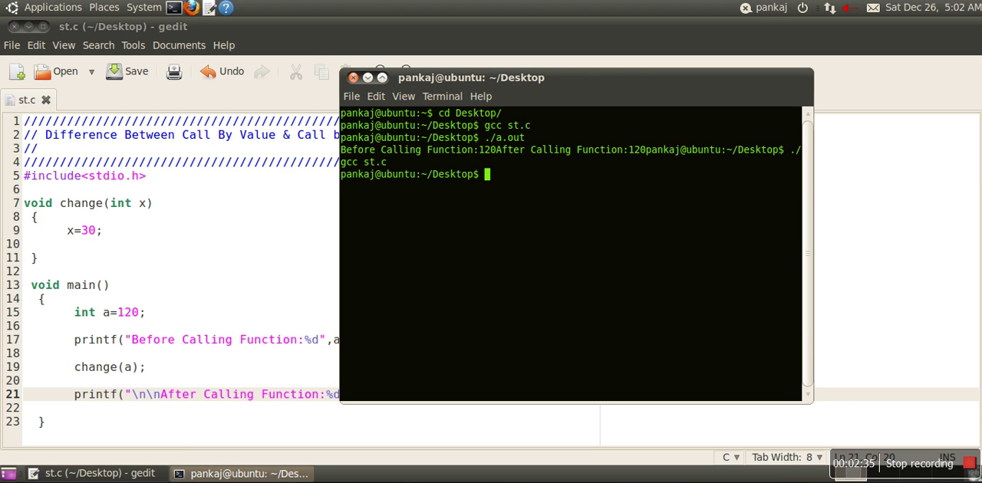
pyautogui.press('Return')
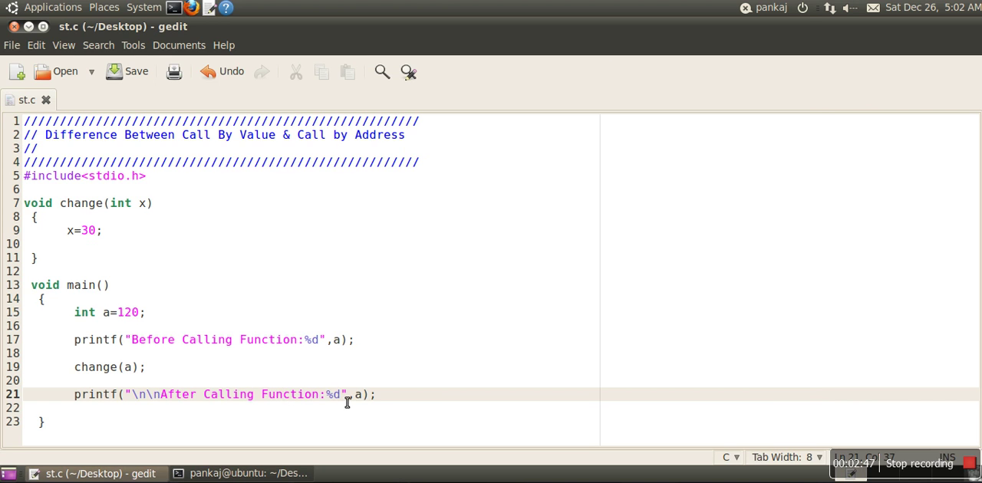
# End the After Calling Function string with \n and select the argument a in change(a).
pyautogui.write('\\n')
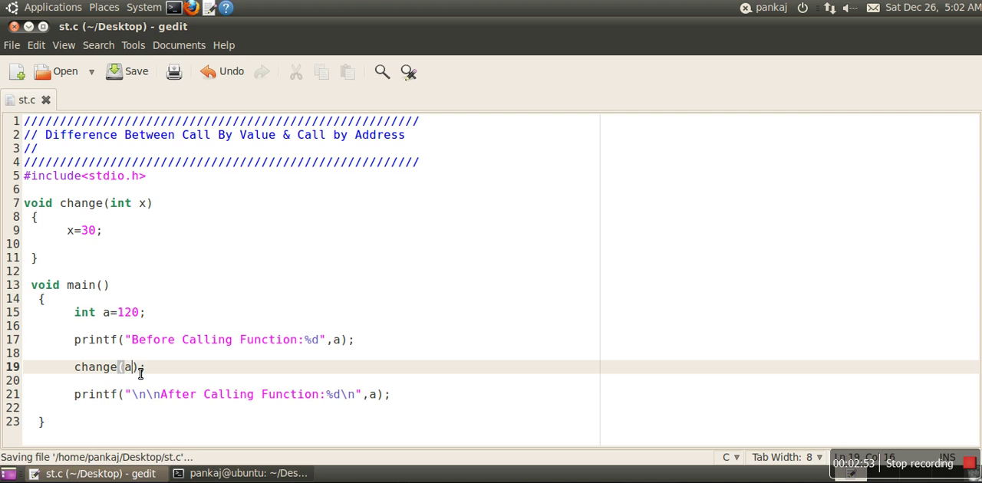
pyautogui.doubleClick(127, 367)
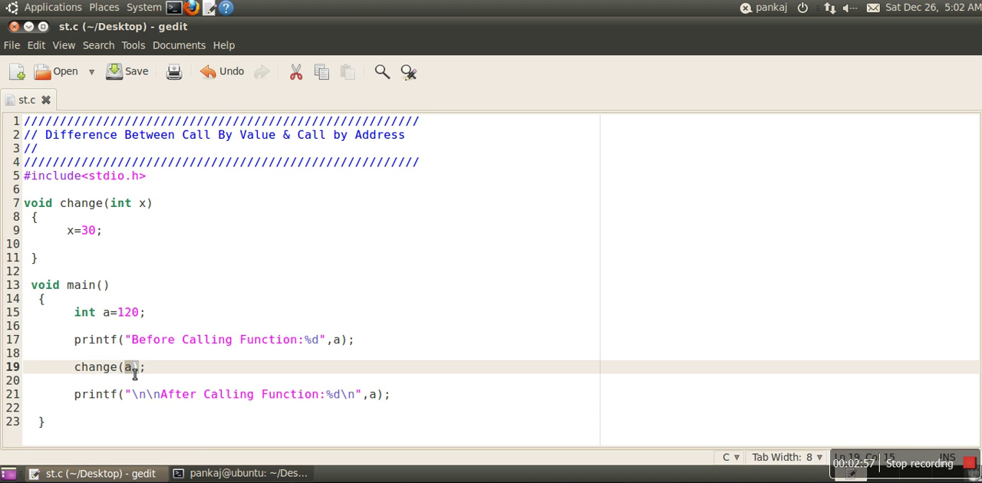
pyautogui.moveTo(130, 221)
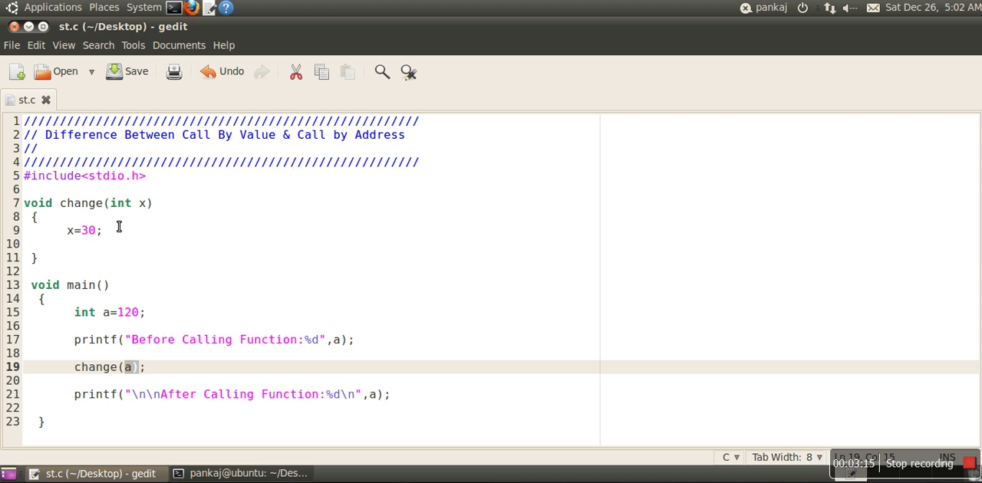
pyautogui.moveTo(83, 223)
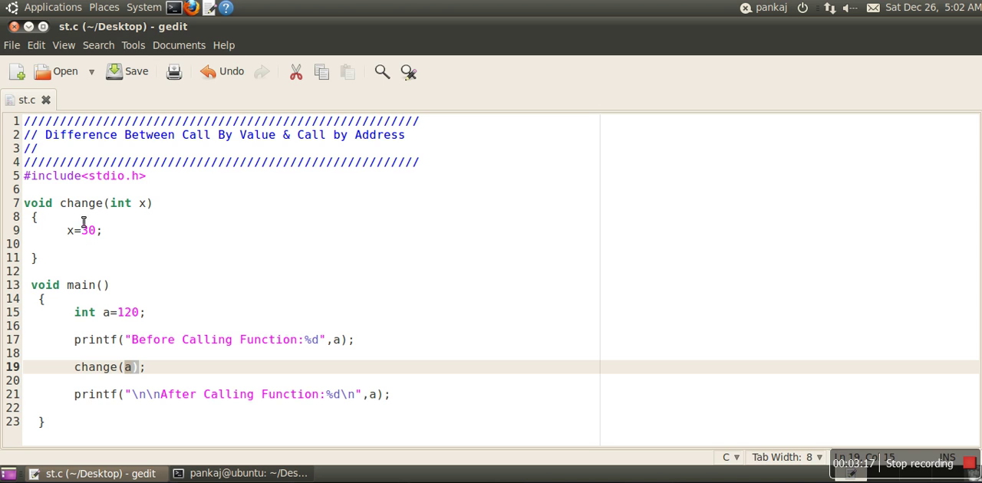
pyautogui.moveTo(104, 243)
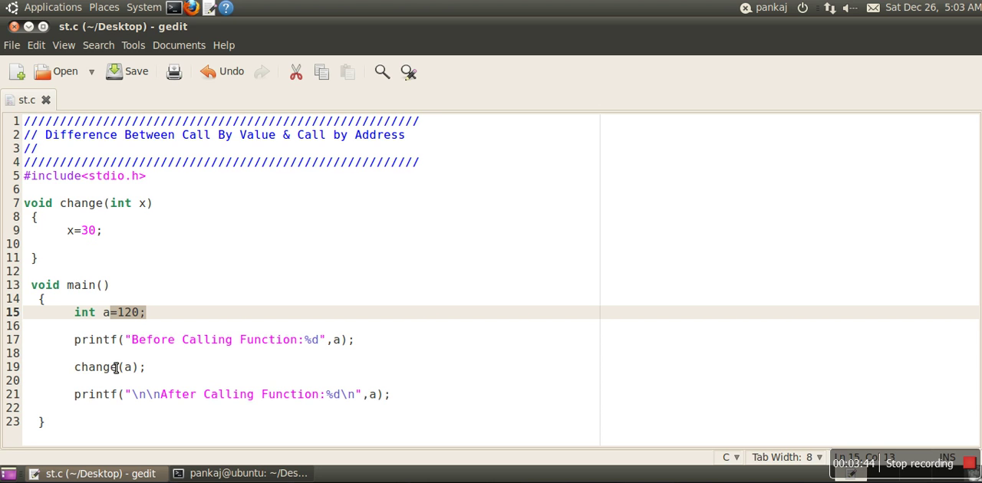
pyautogui.moveTo(134, 278)
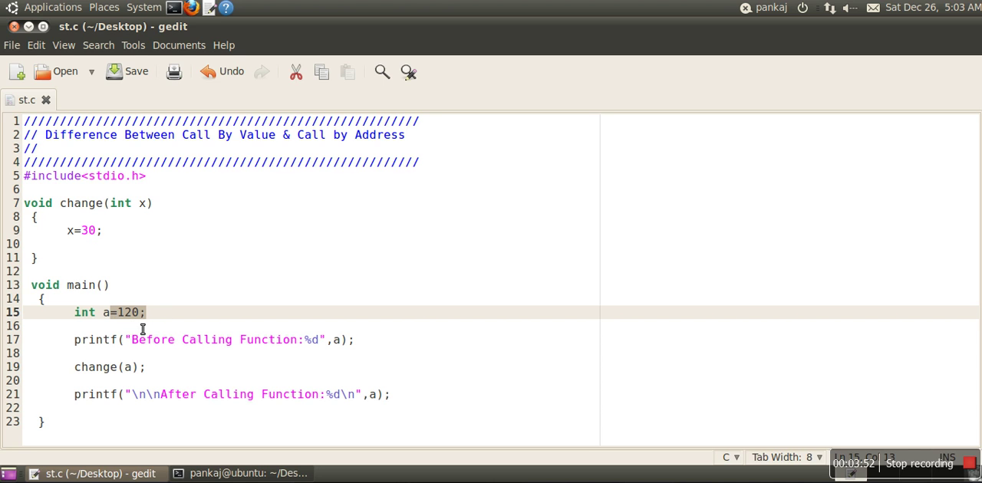
pyautogui.moveTo(156, 232)
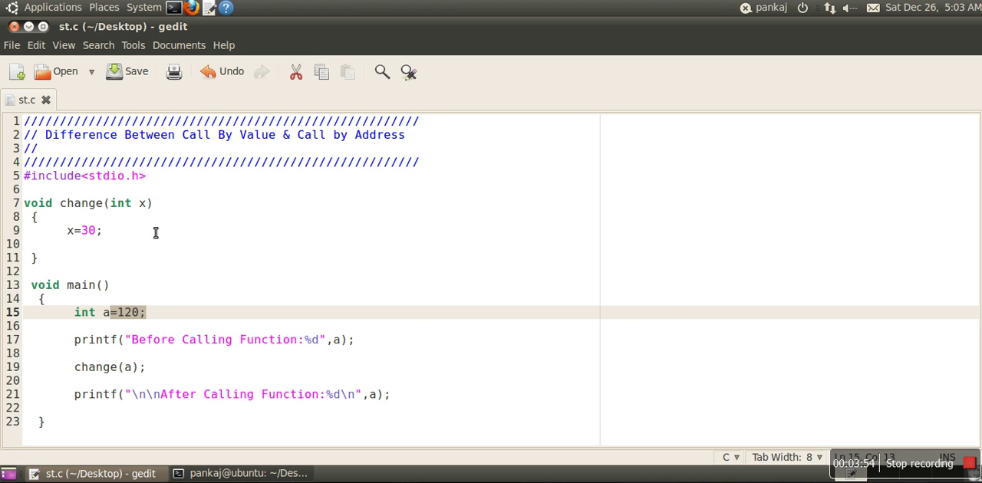
pyautogui.click(98, 285)
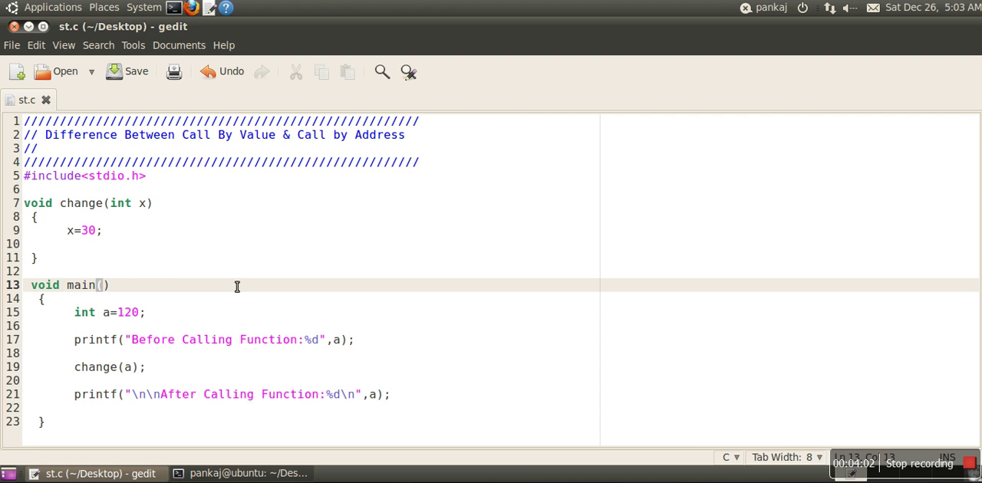
pyautogui.click(109, 285)
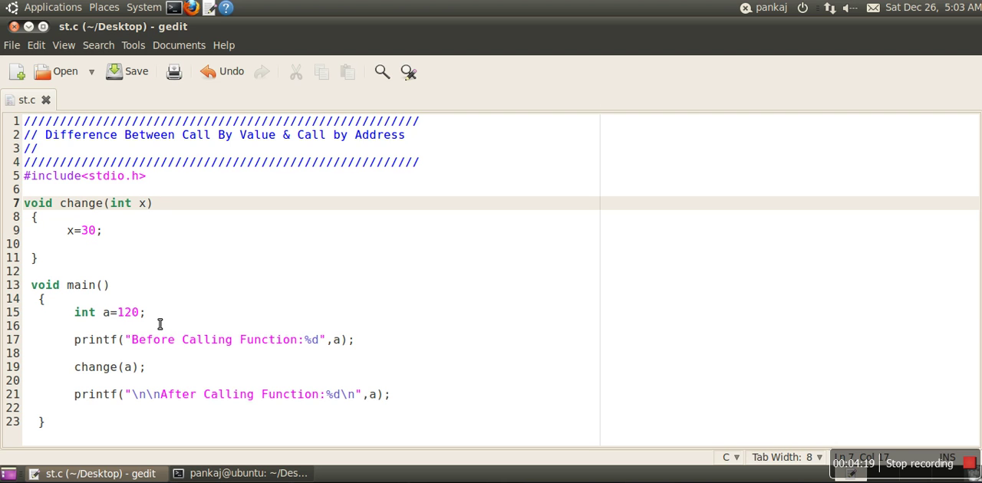
# Declare int * p=&a in main and call change(p) instead of change(a).
pyautogui.write('int')
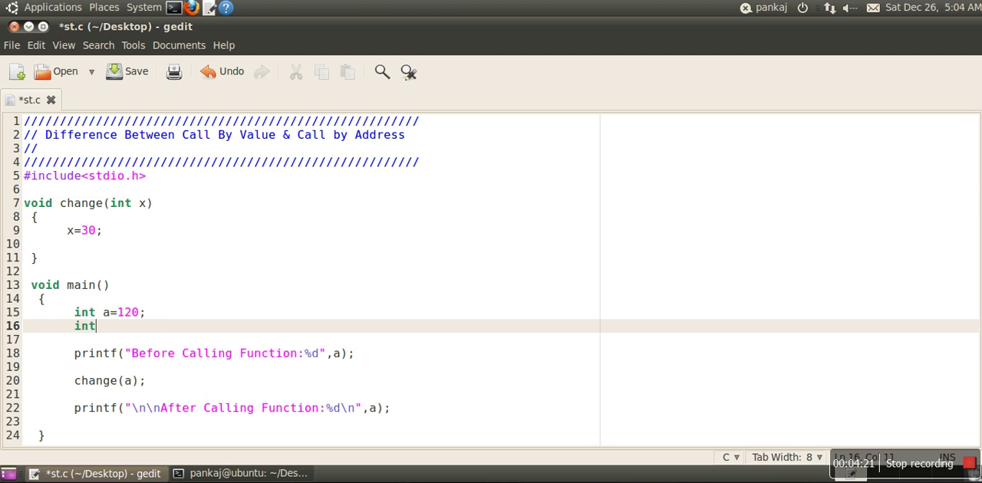
pyautogui.write('* p')
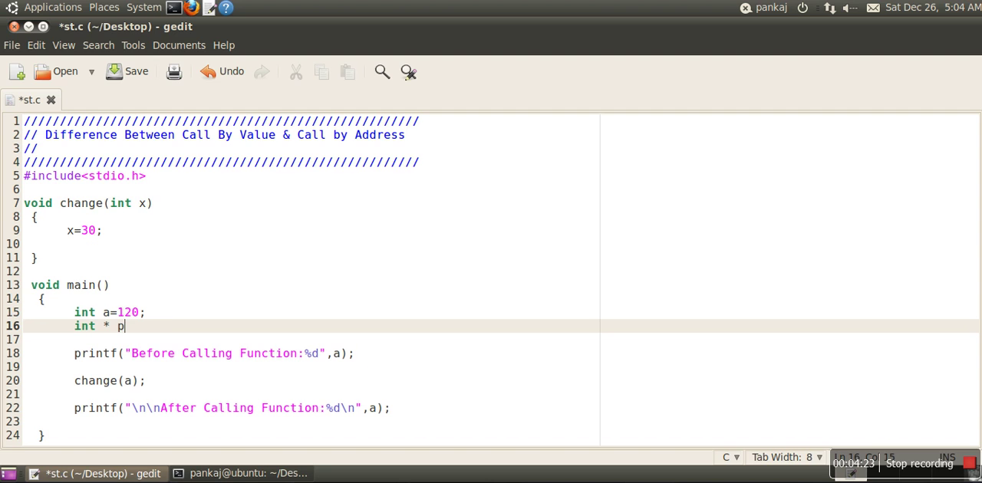
pyautogui.write('=&')
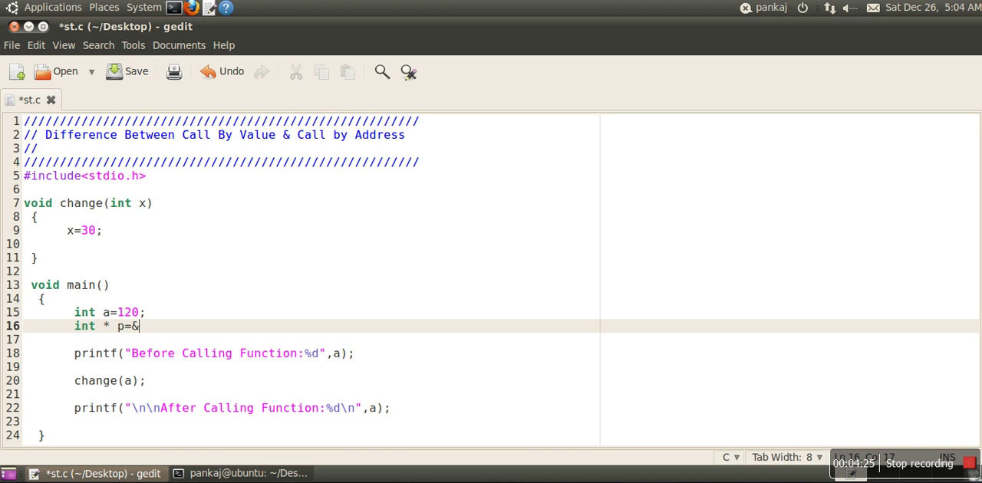
pyautogui.write('a;')
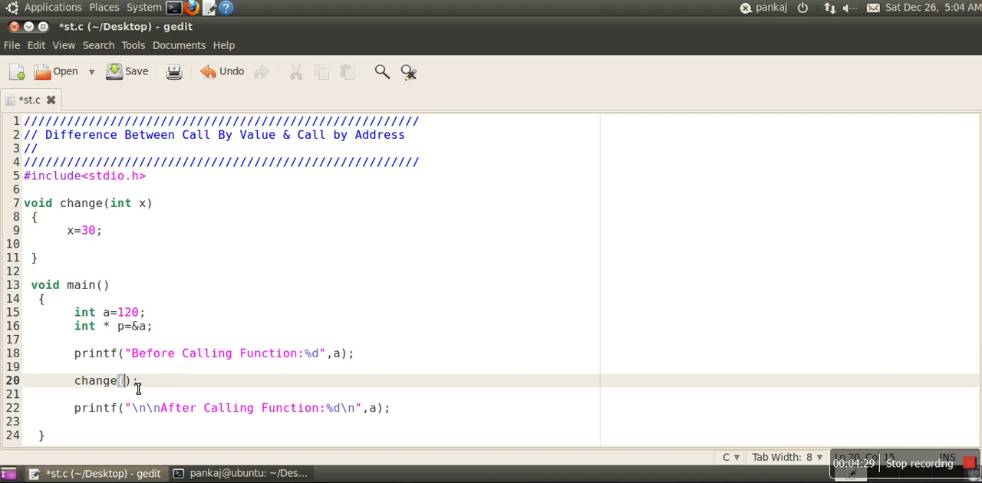
pyautogui.write('p')
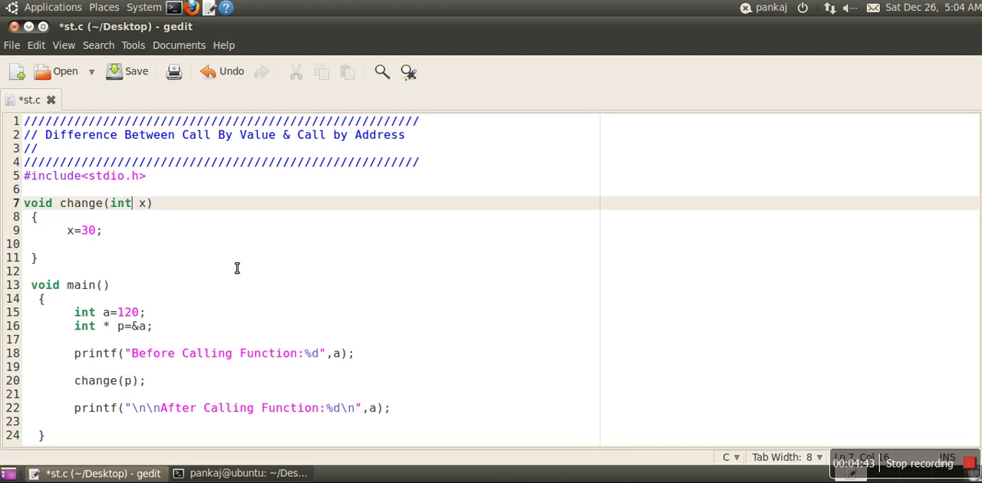
# Make the parameter int * x and change the body to *x=30;.
pyautogui.write('*')
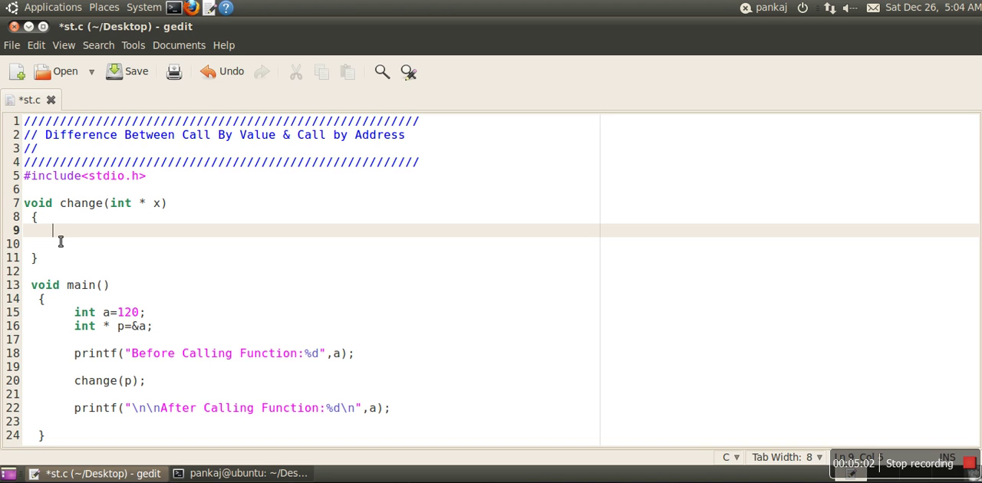
pyautogui.write('*')
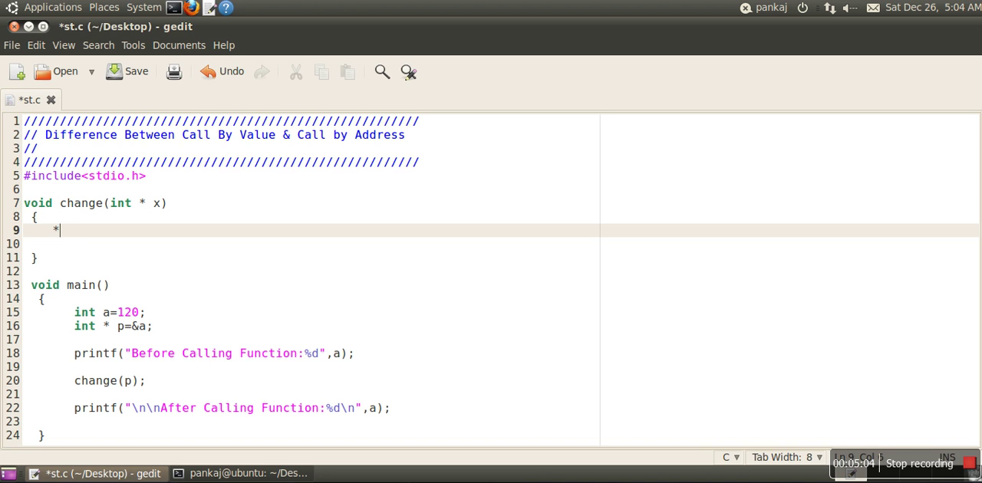
pyautogui.write('x')
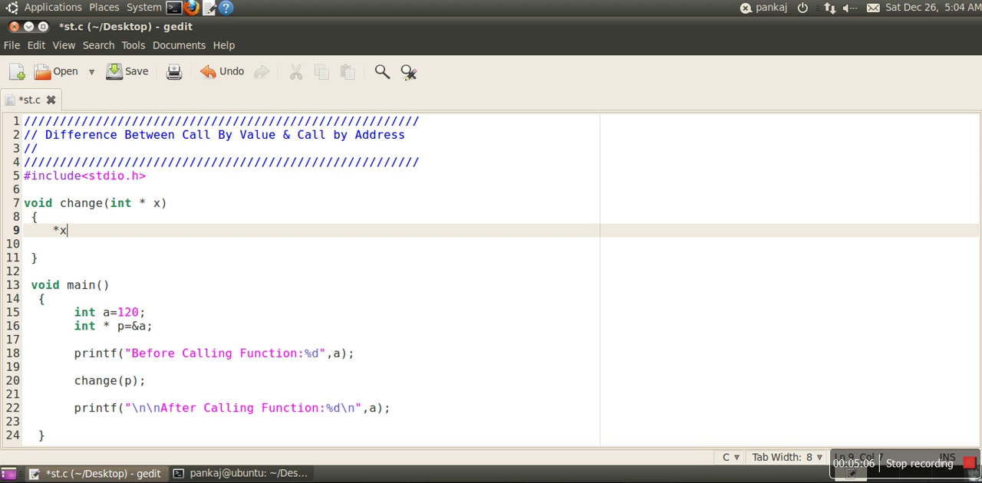
pyautogui.write('=30;')
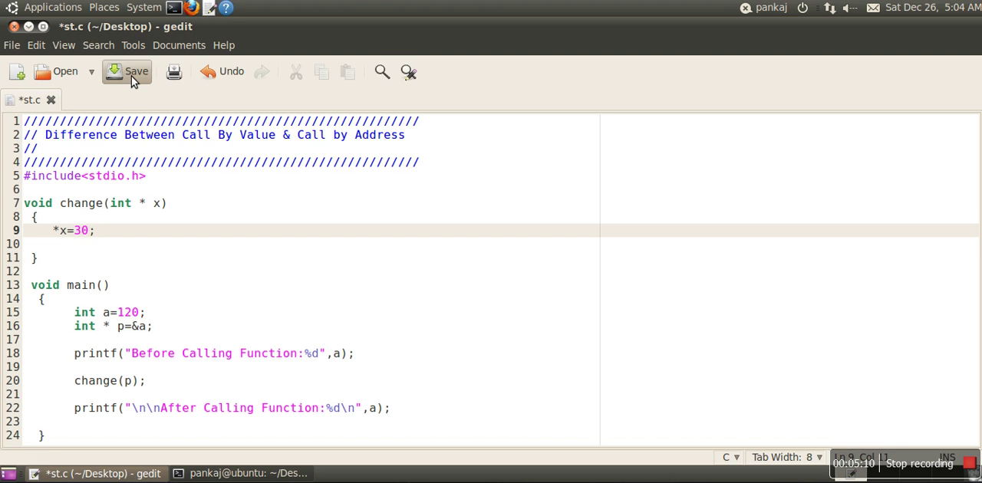
# Save the pointer version of st.c, then delete and retype the * in *x=30.
pyautogui.click(126, 70)
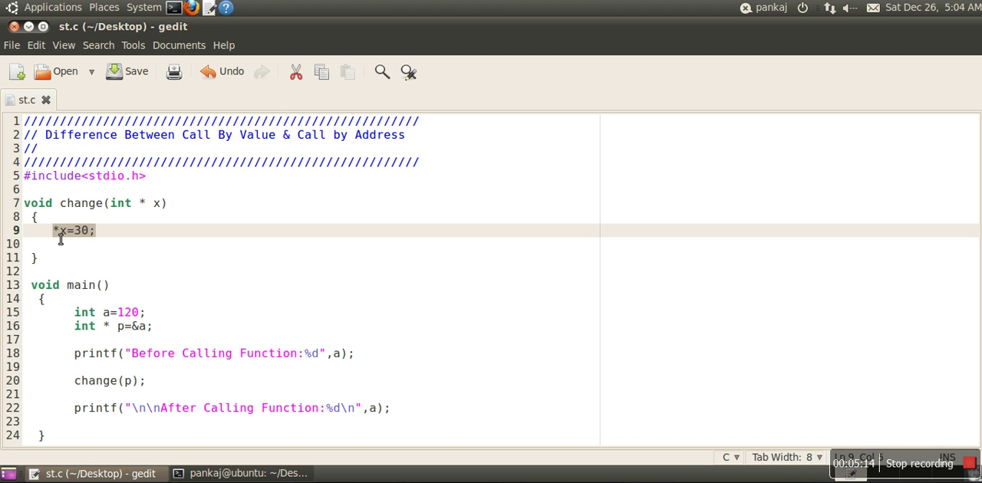
pyautogui.moveTo(170, 208)
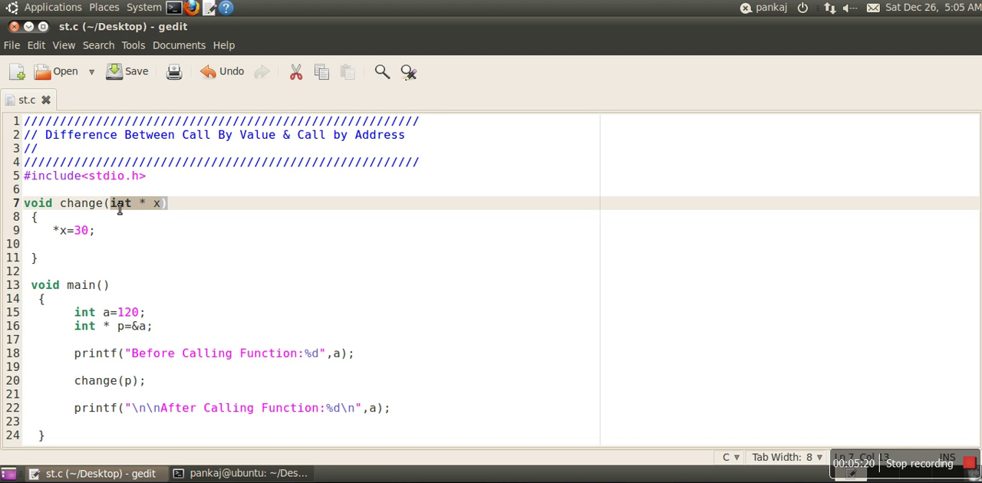
pyautogui.click(131, 380)
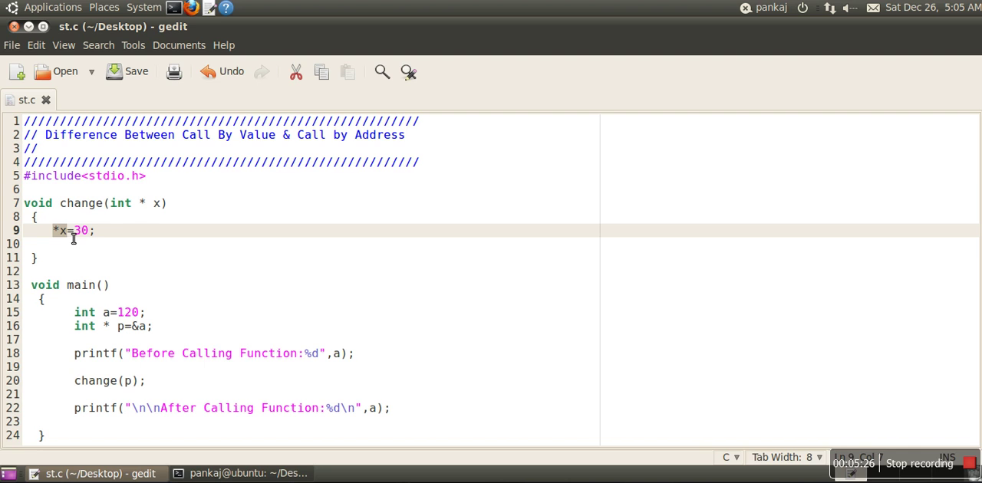
pyautogui.moveTo(164, 204)
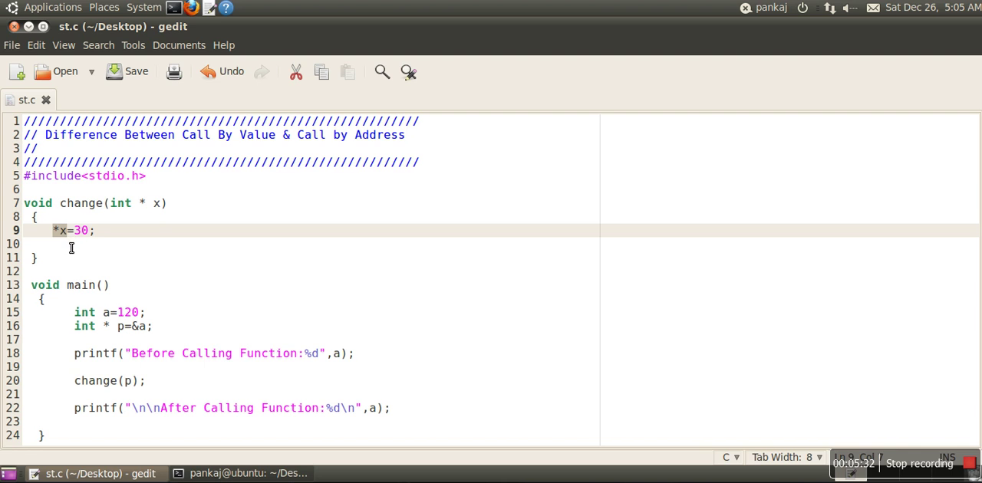
pyautogui.moveTo(62, 234)
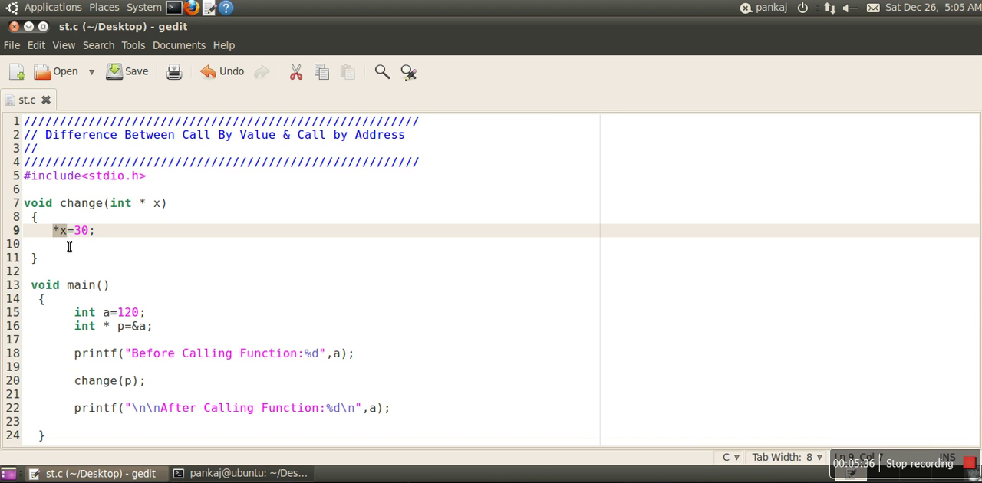
pyautogui.moveTo(98, 231)
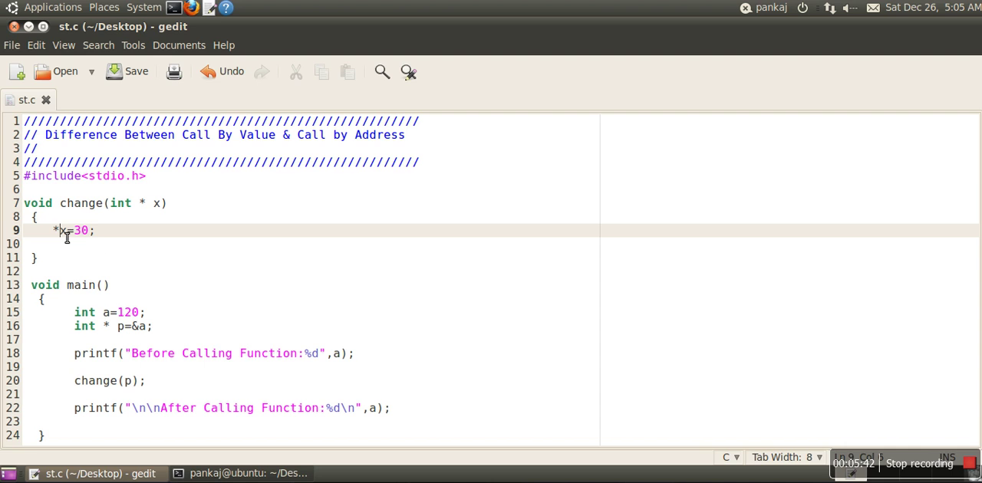
pyautogui.press('BackSpace')
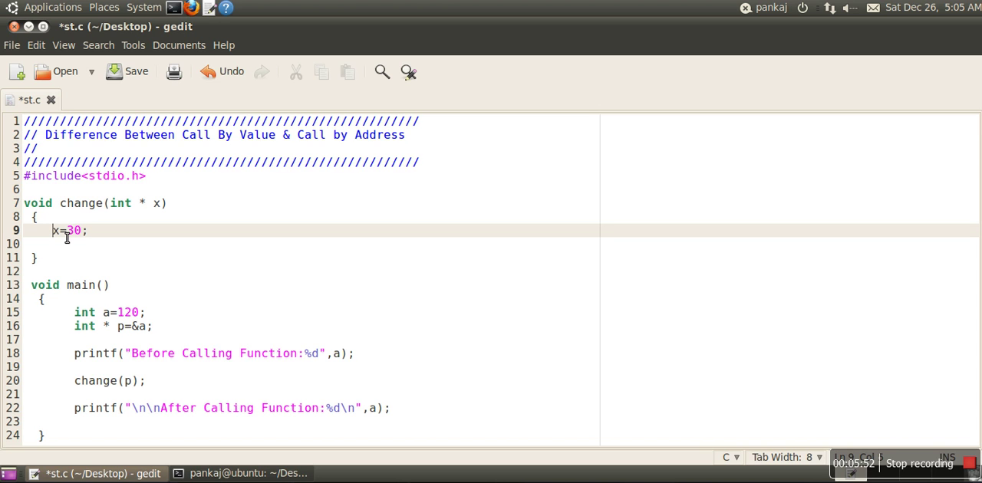
pyautogui.write('*')
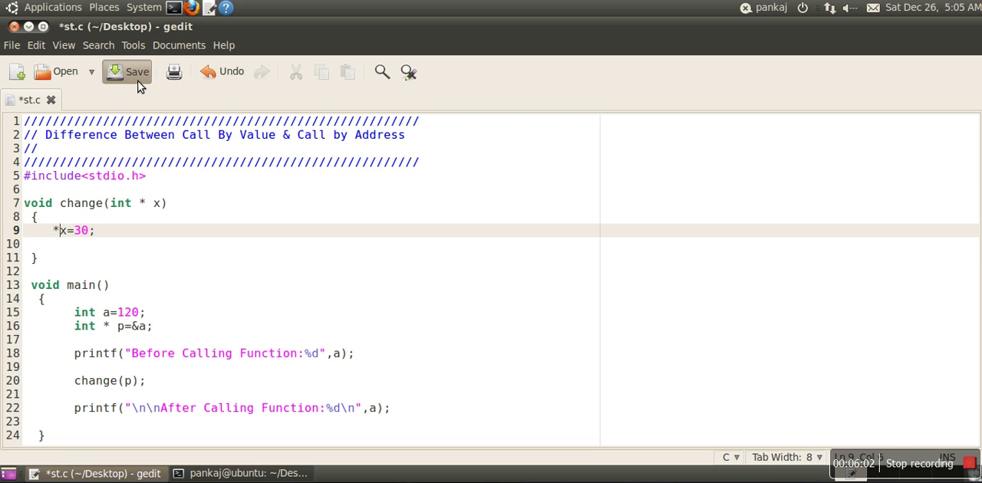
# Save st.c with *x=30, run ./a.out to show 120 then 30, and return to gedit.
pyautogui.click(127, 72)
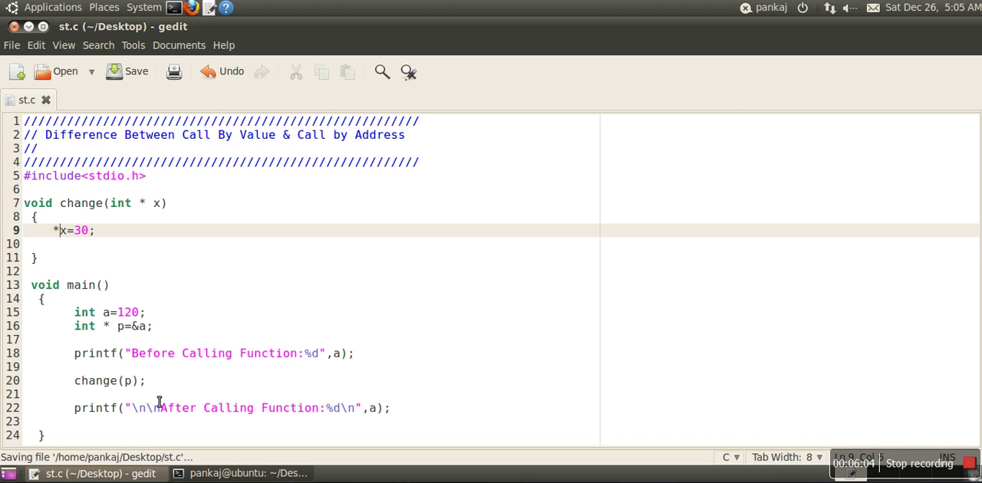
pyautogui.click(127, 70)
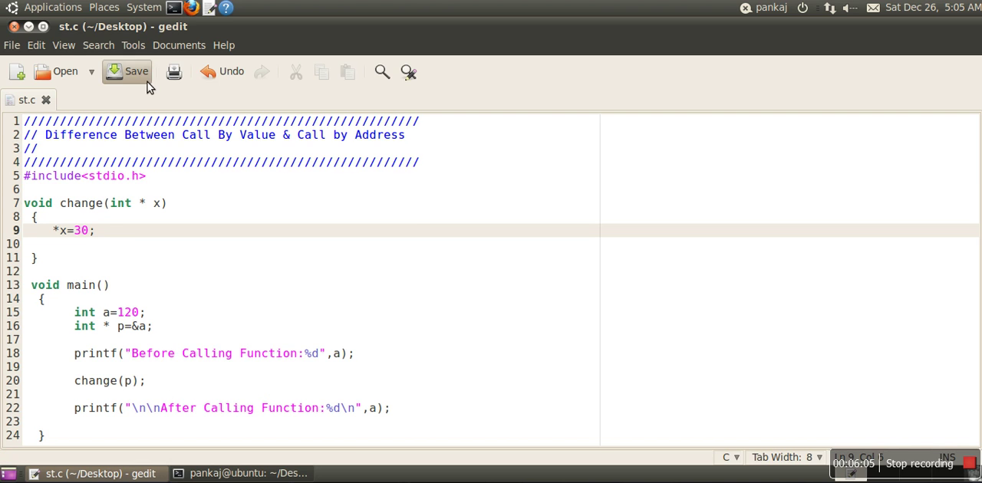
pyautogui.click(127, 71)
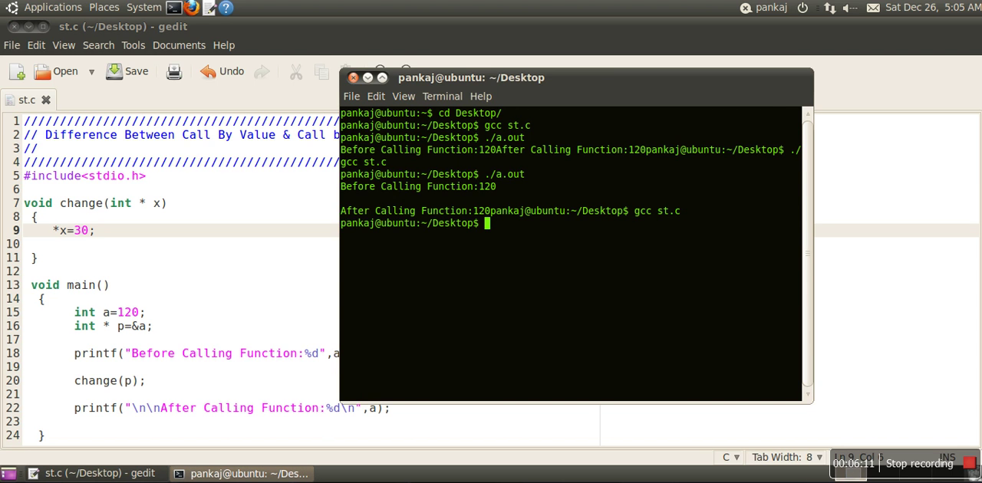
pyautogui.write('./a.out')
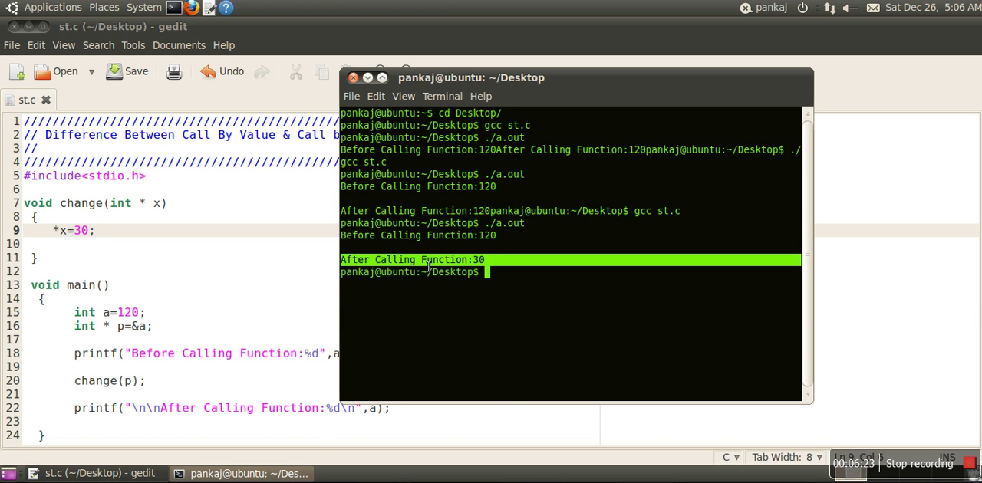
pyautogui.moveTo(305, 309)
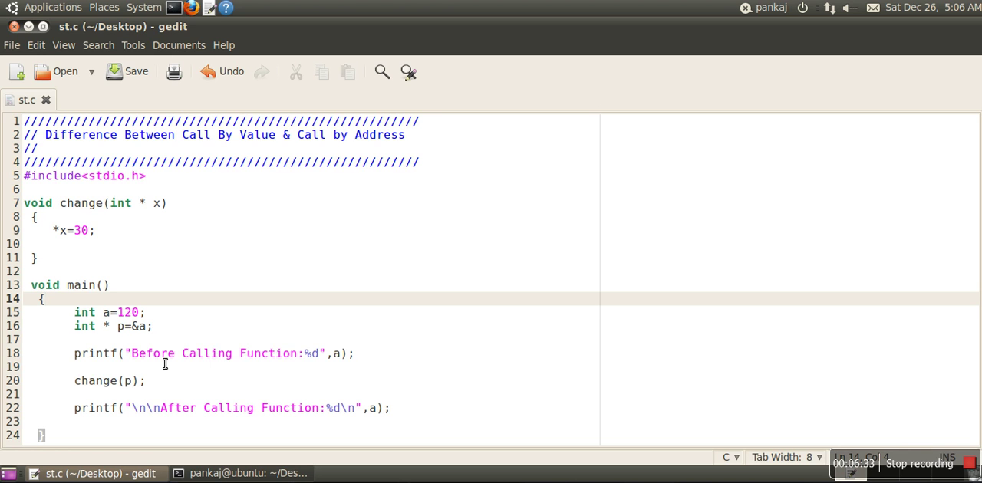
pyautogui.click(46, 299)
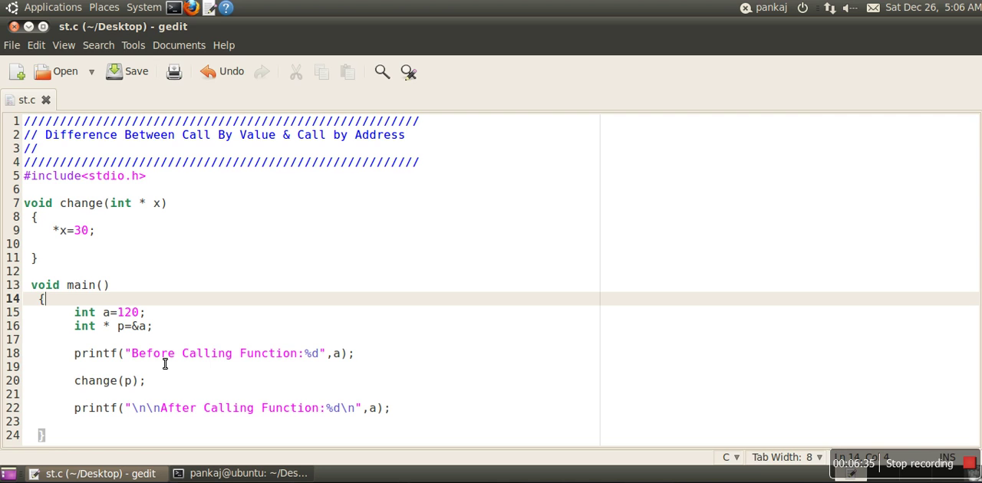